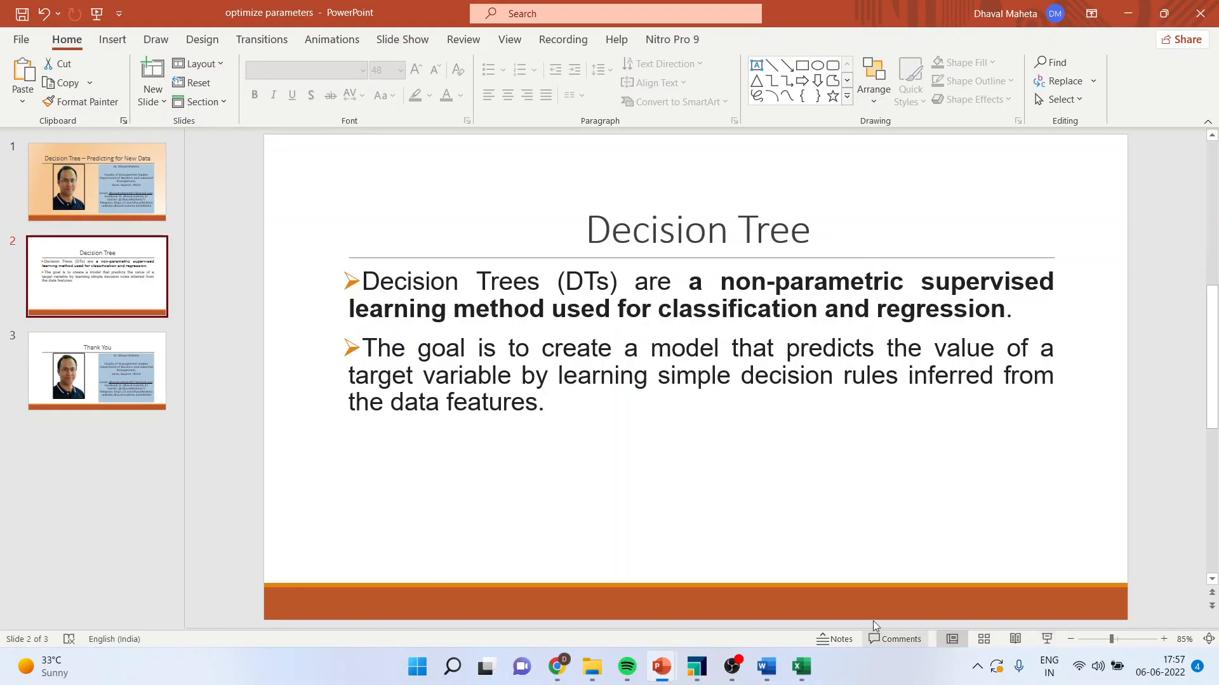
- Add fruits-and-vegetables-train to the process, run it, and browse its 35 examples
{"action": "left_click", "coordinate": [695, 666]}
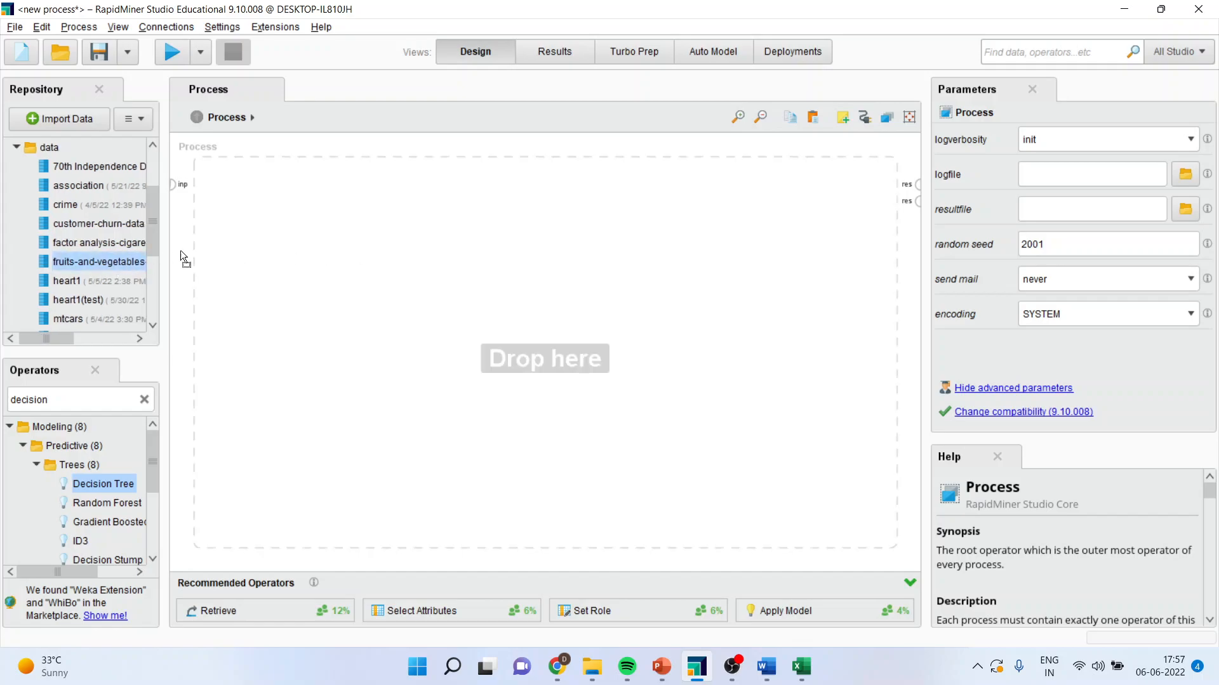
{"action": "left_click_drag", "start_coordinate": [99, 262], "coordinate": [242, 194]}
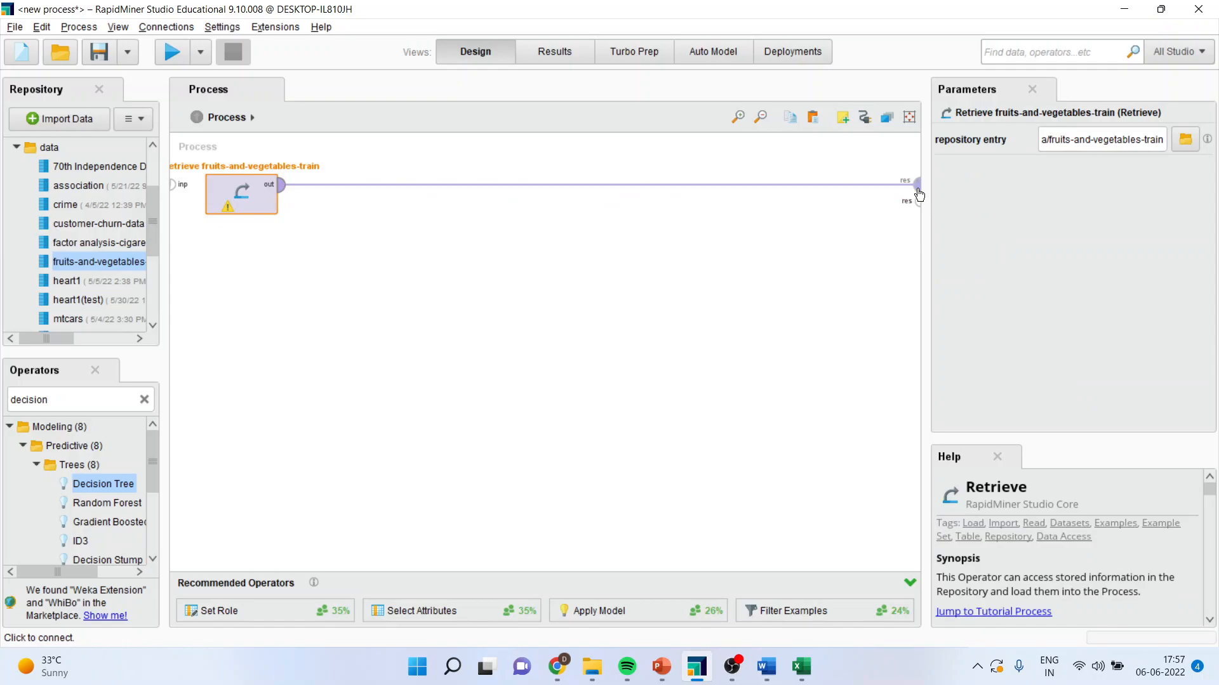
{"action": "left_click", "coordinate": [172, 51]}
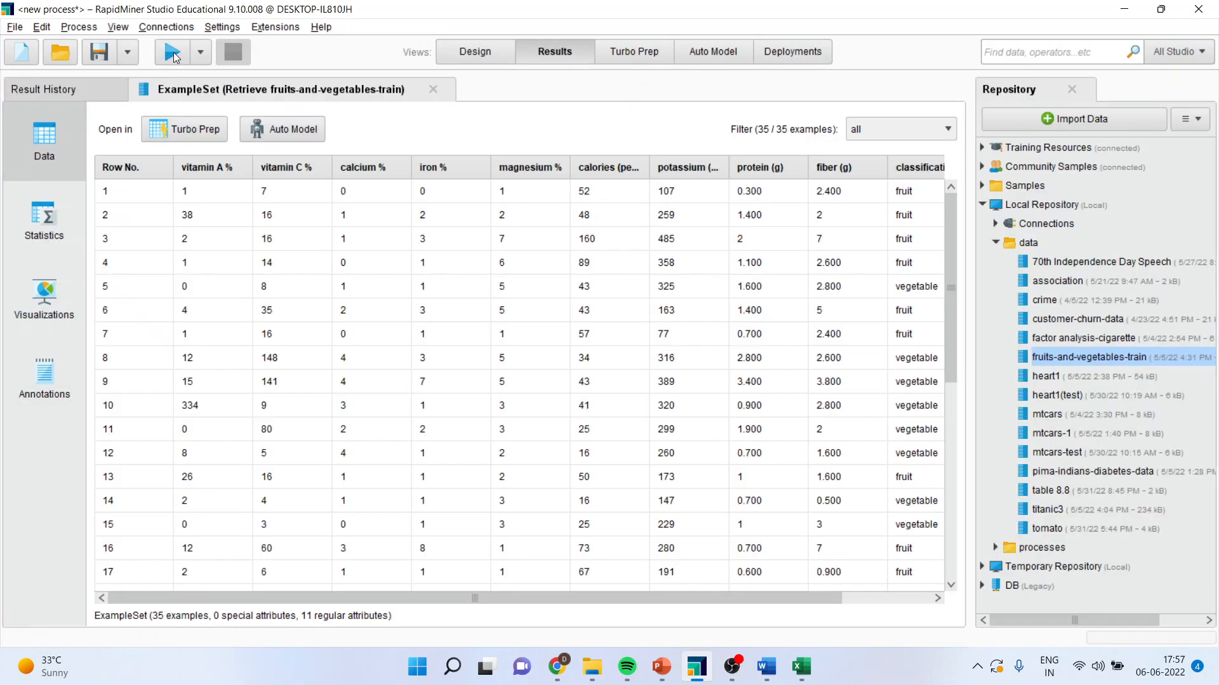
{"action": "scroll", "scroll_direction": "right", "scroll_amount": 3}
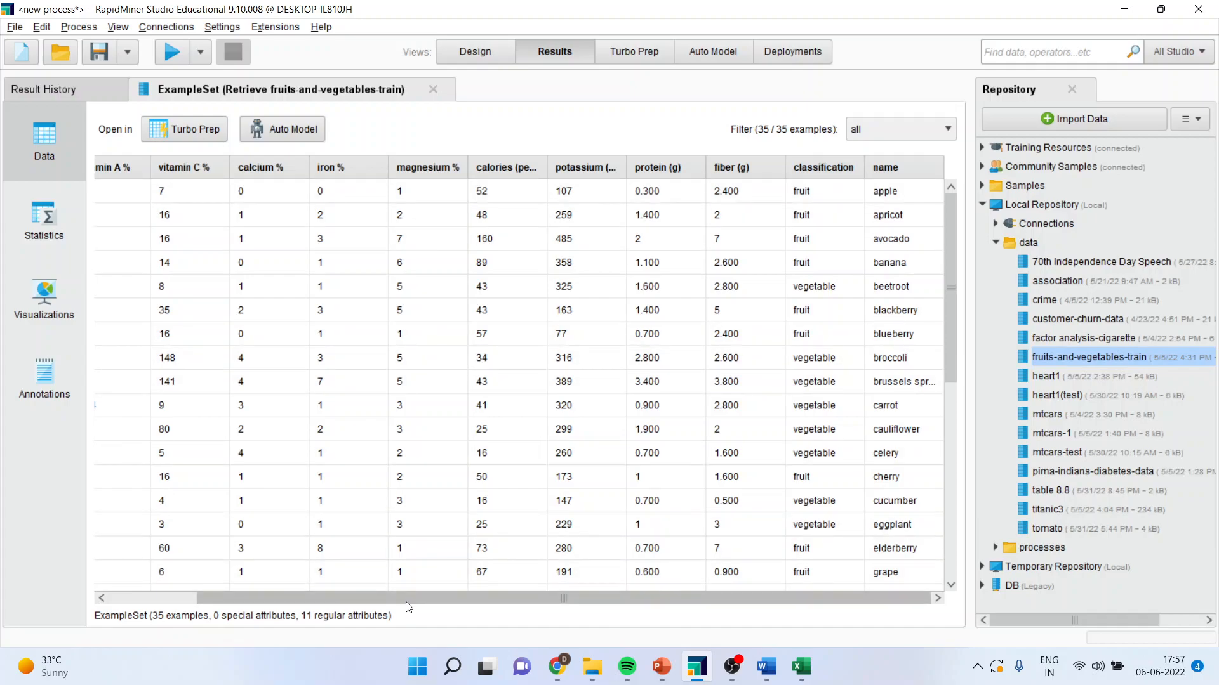
{"action": "scroll", "scroll_direction": "left", "scroll_amount": 3}
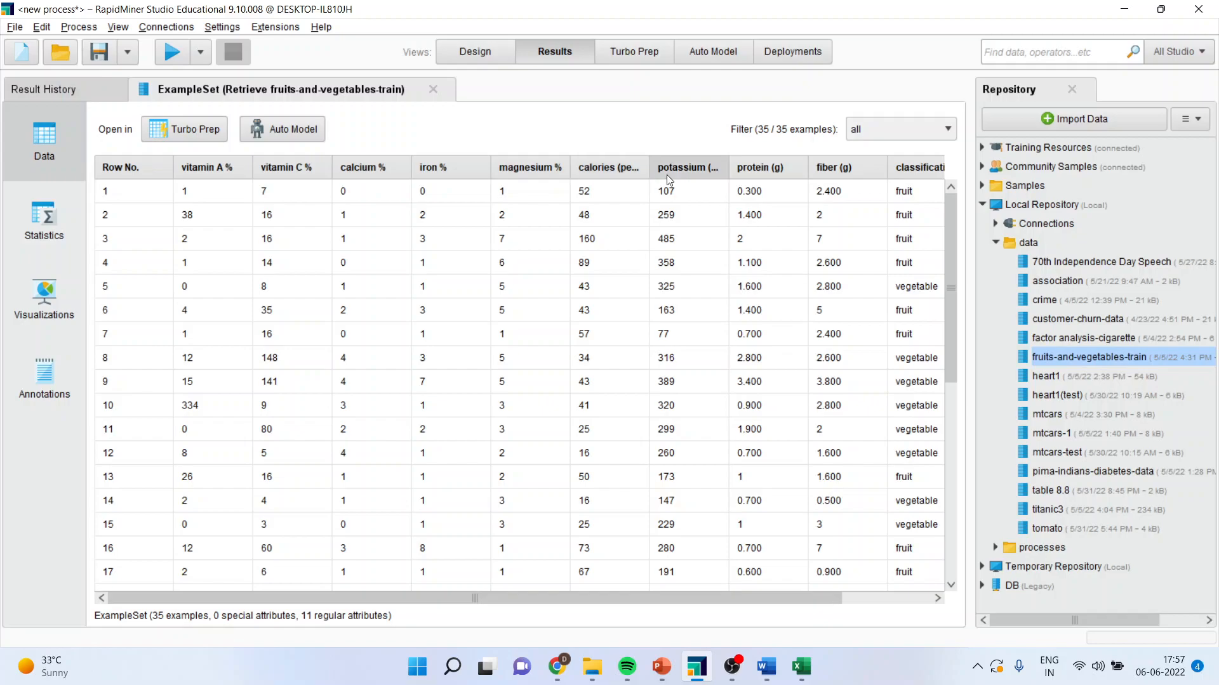
{"action": "mouse_move", "coordinate": [782, 558]}
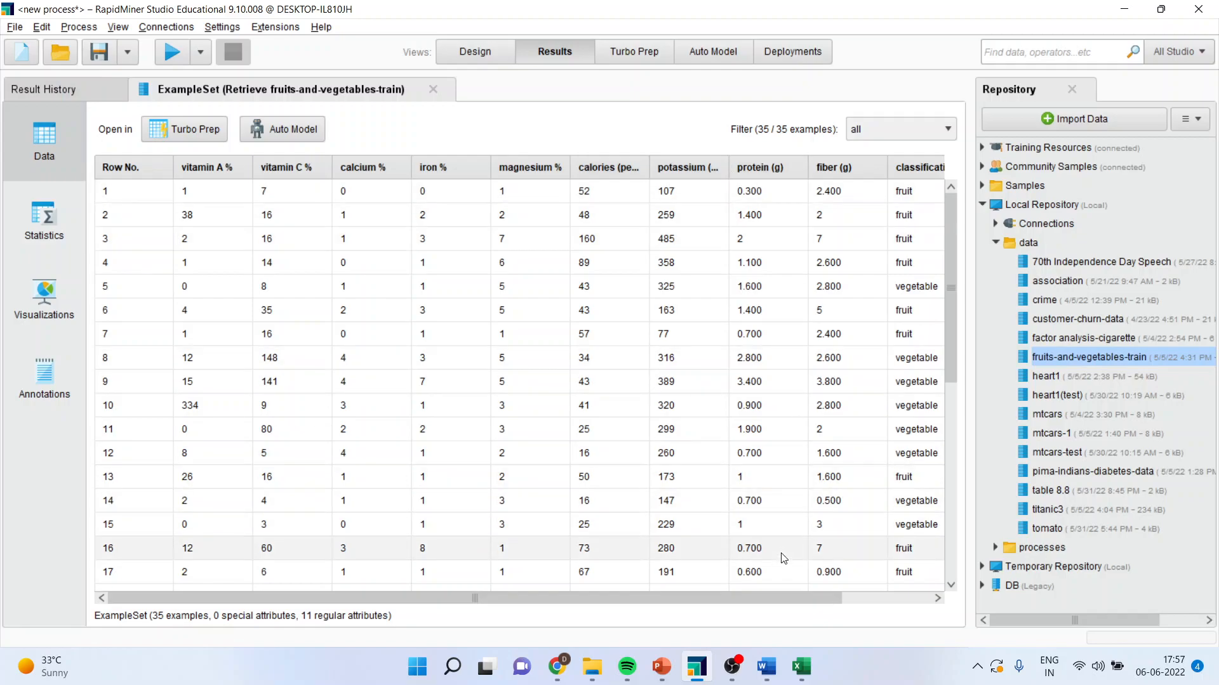
{"action": "scroll", "scroll_direction": "right", "scroll_amount": 3}
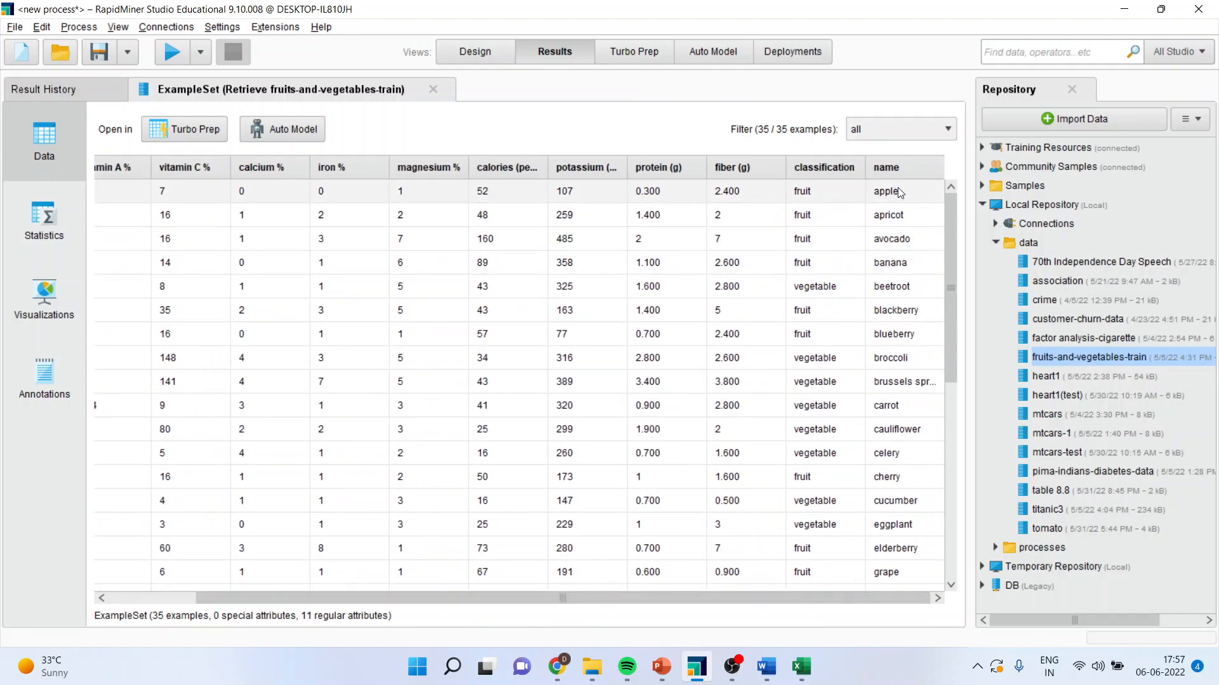
{"action": "left_click", "coordinate": [475, 52]}
{"action": "type", "text": "sel"}
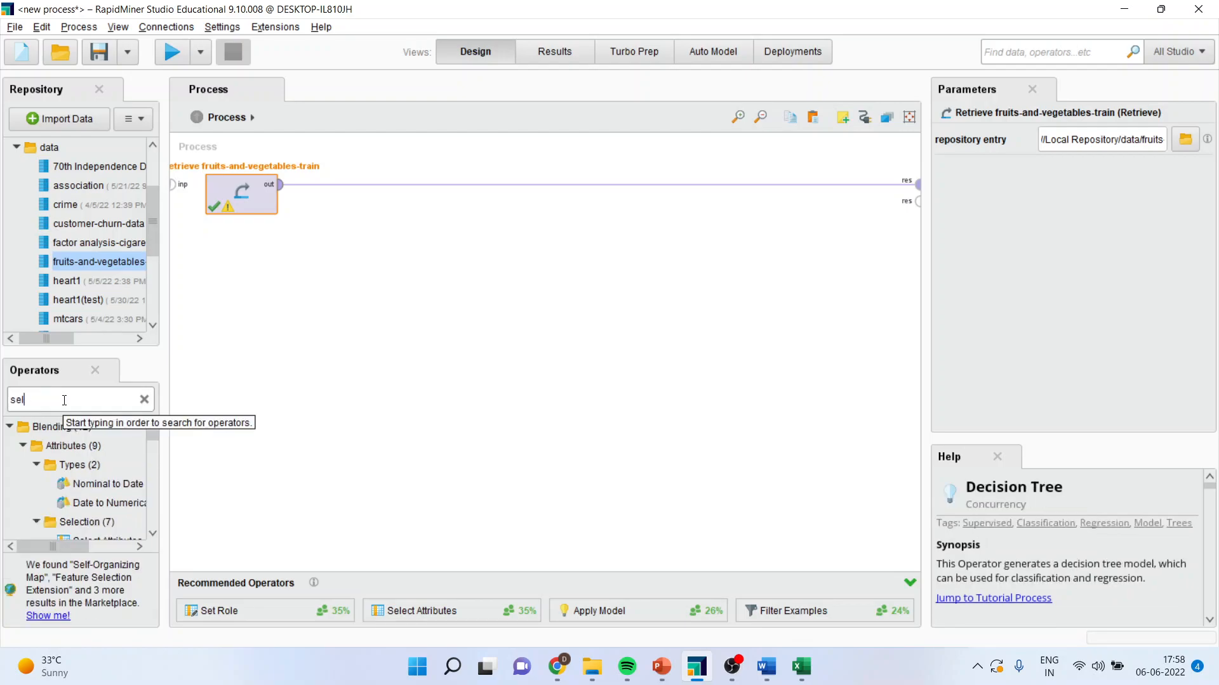
- Add Select Attributes with a subset filter keeping every attribute except name
{"action": "type", "text": "e"}
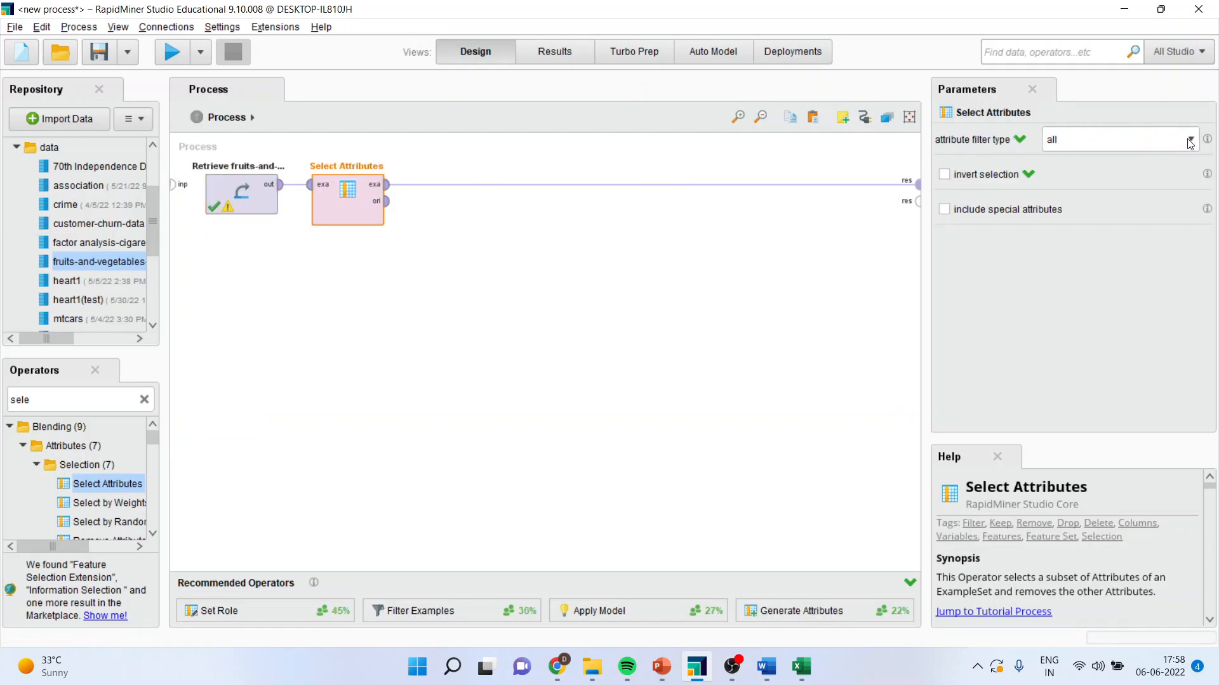
{"action": "left_click", "coordinate": [1188, 139]}
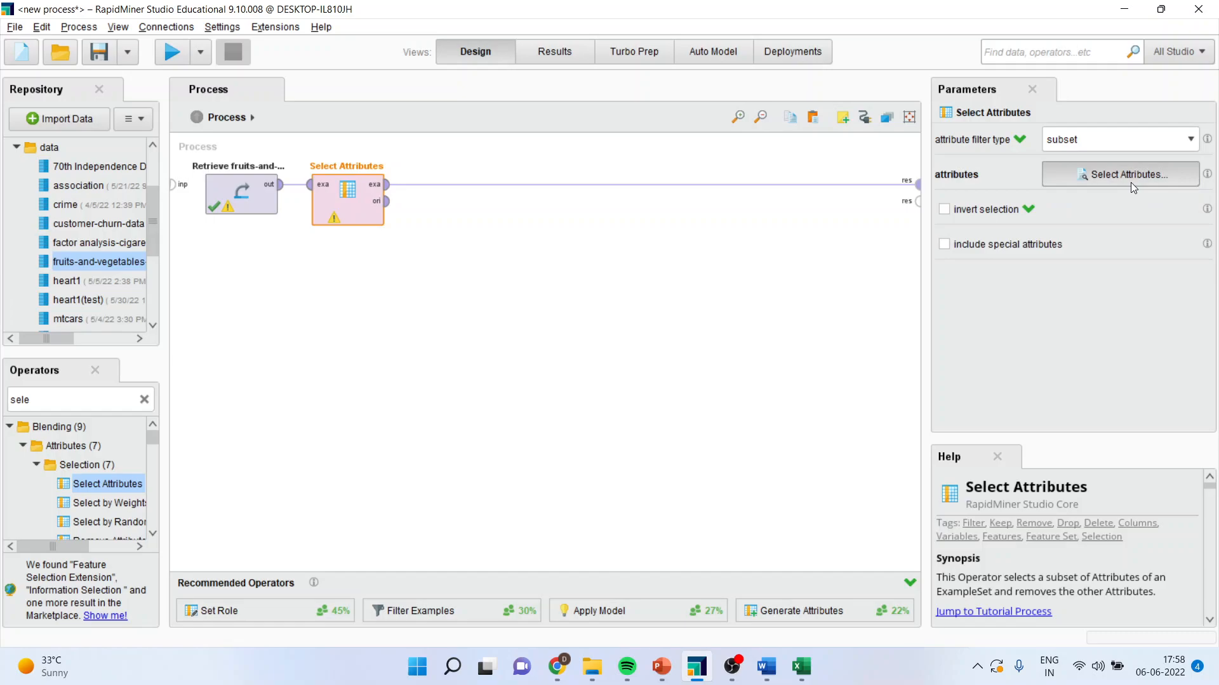
{"action": "left_click", "coordinate": [1126, 174]}
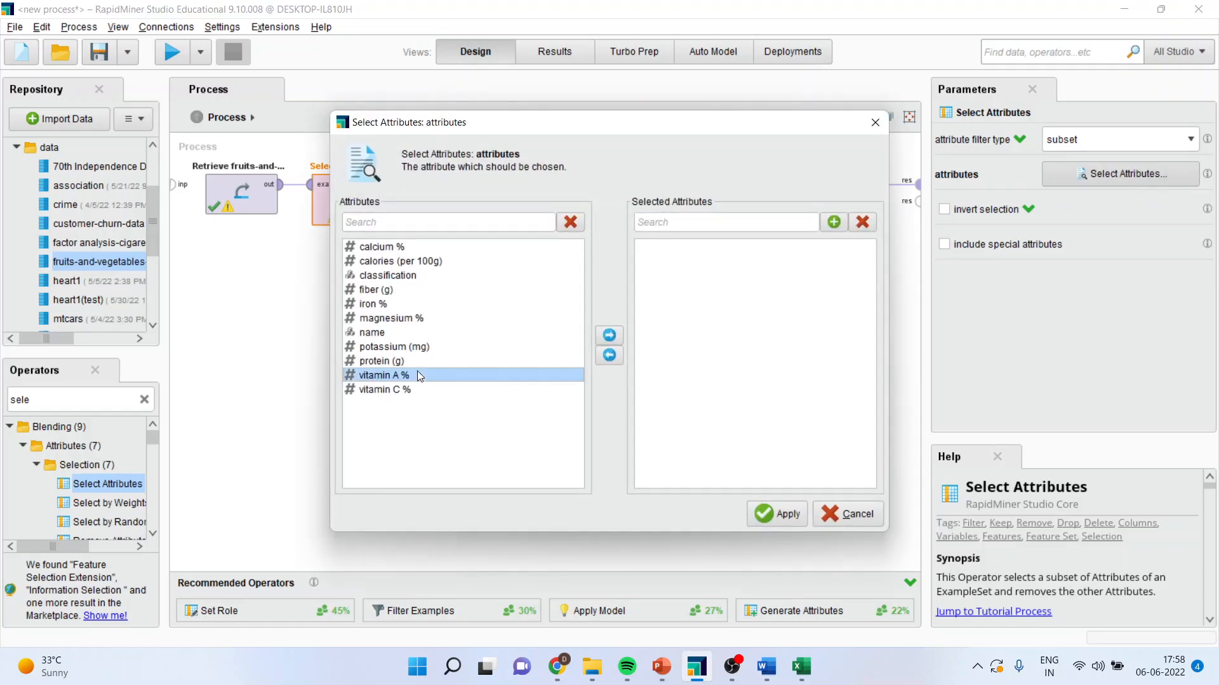
{"action": "left_click", "coordinate": [609, 335]}
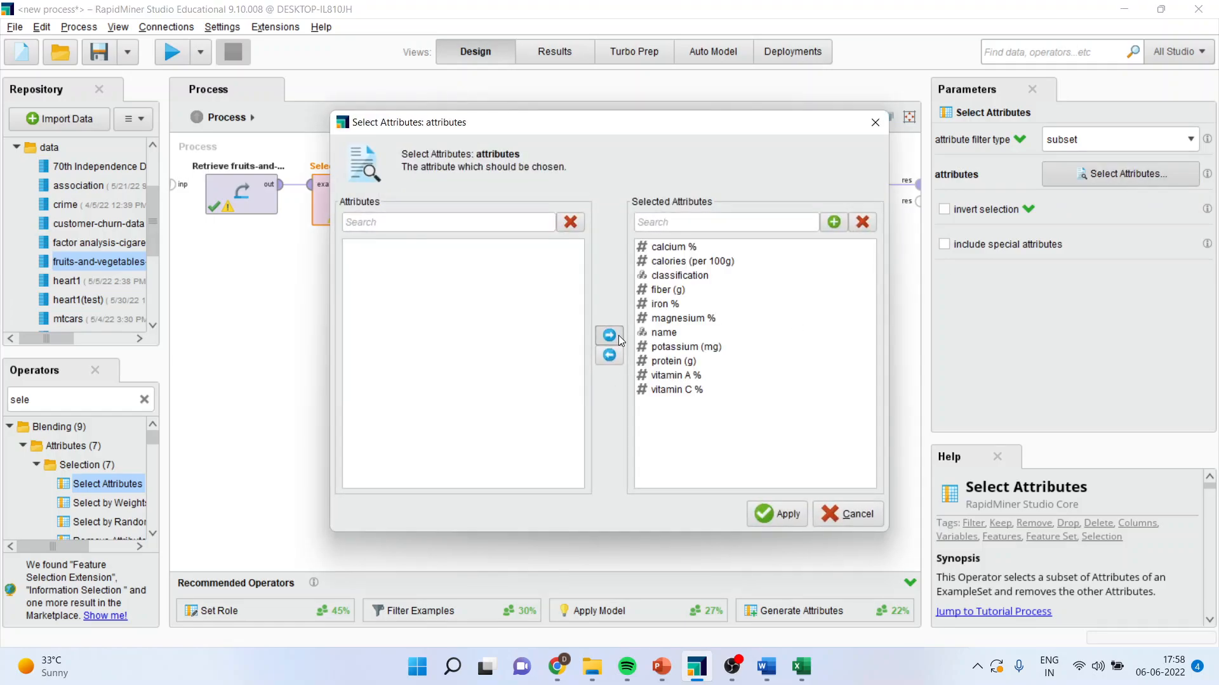
{"action": "left_click", "coordinate": [664, 333]}
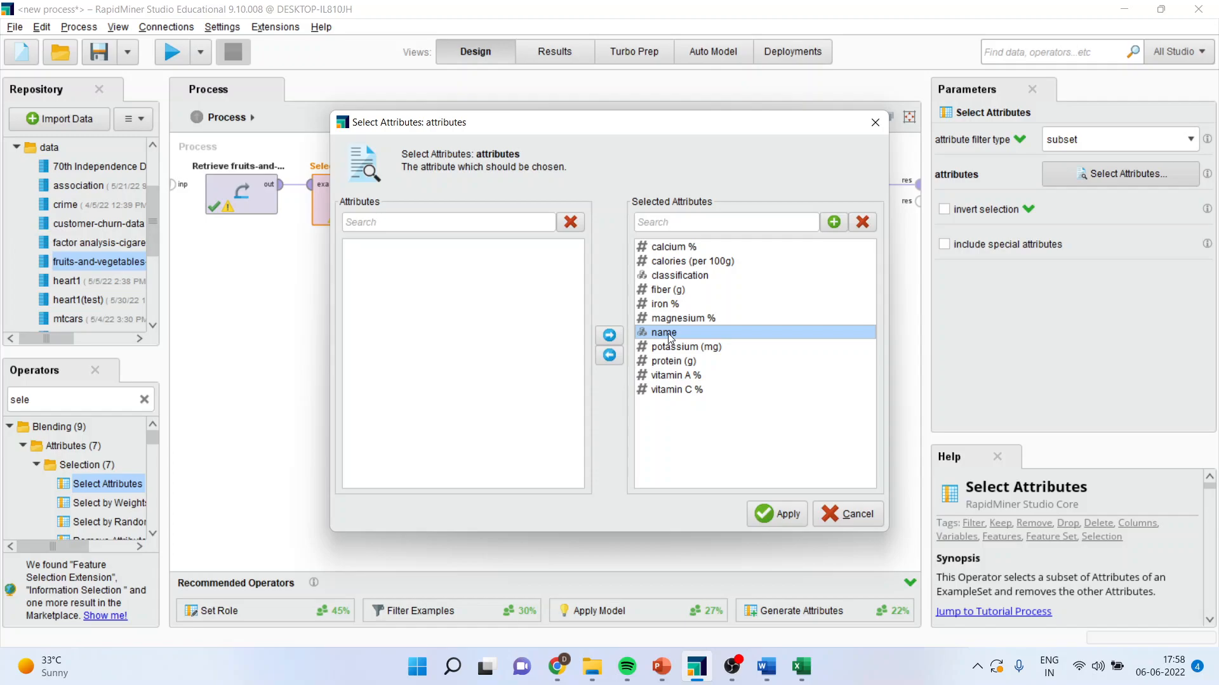
{"action": "left_click", "coordinate": [610, 339]}
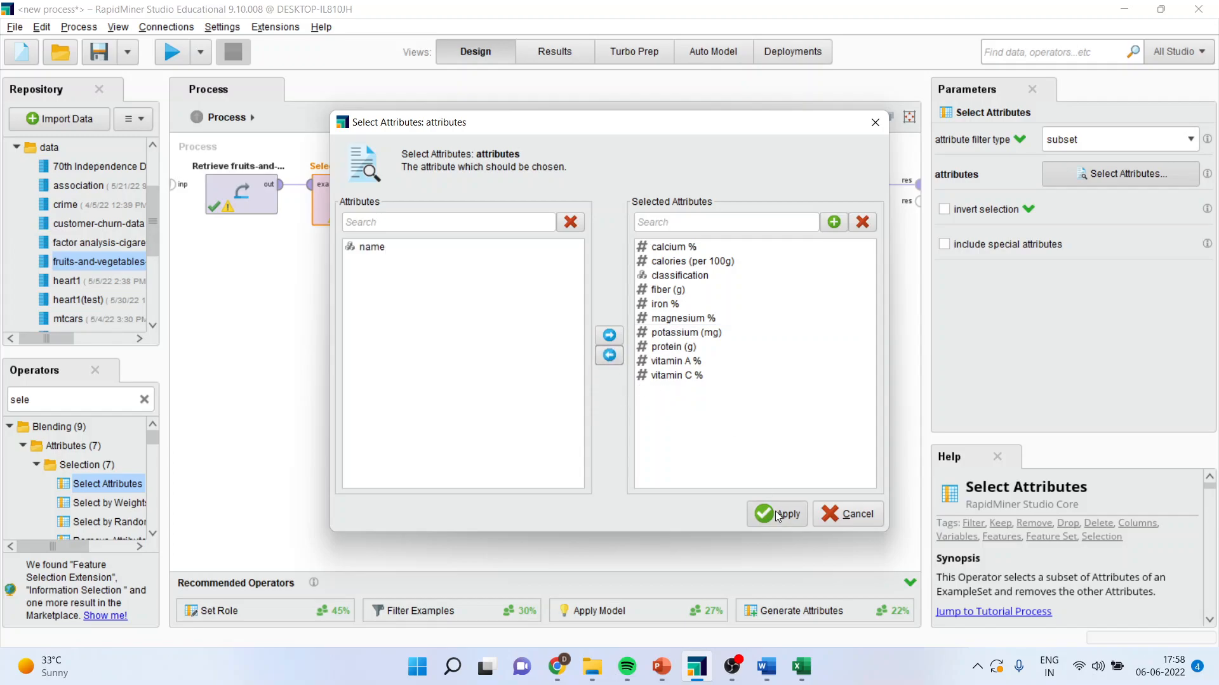
{"action": "left_click", "coordinate": [776, 514]}
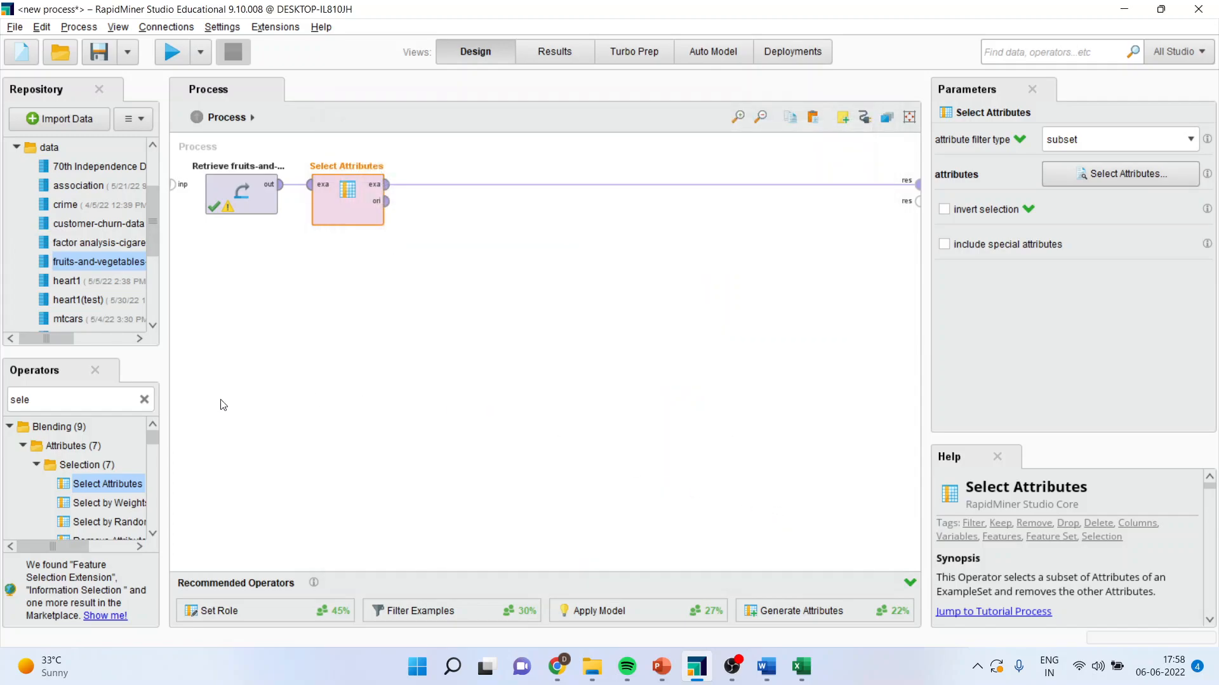
{"action": "left_click", "coordinate": [78, 399]}
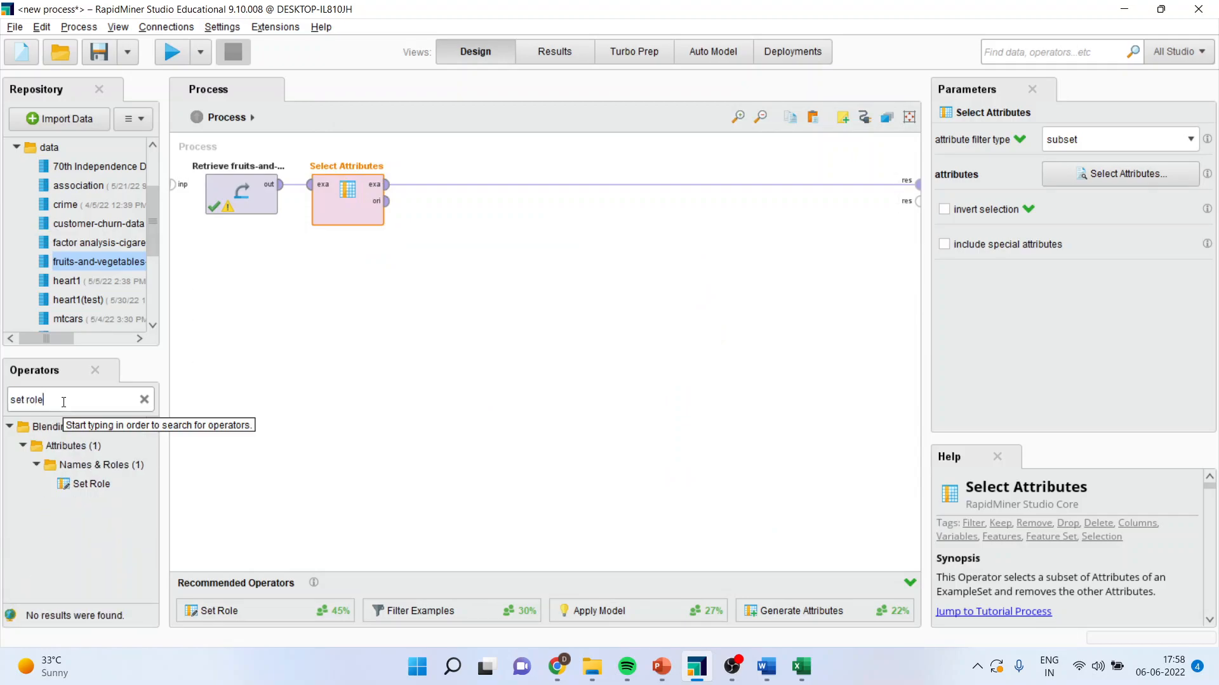
- Add Set Role with attribute classification assigned the label target role
{"action": "left_click", "coordinate": [91, 483]}
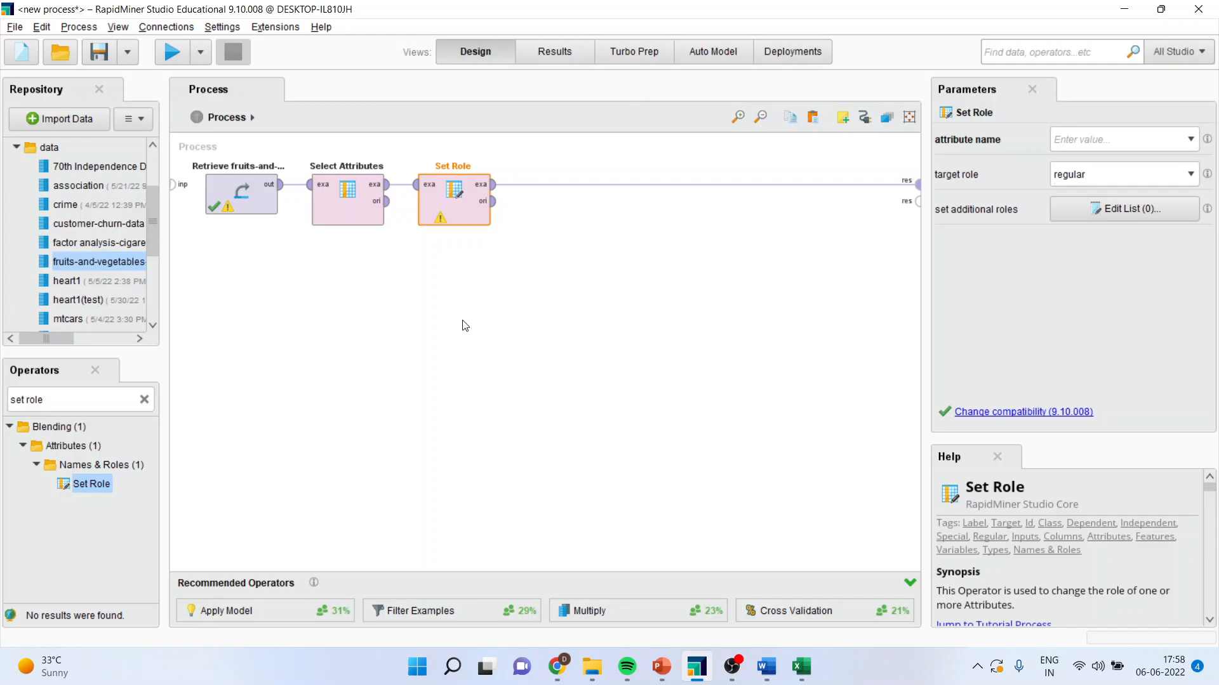
{"action": "mouse_move", "coordinate": [506, 308]}
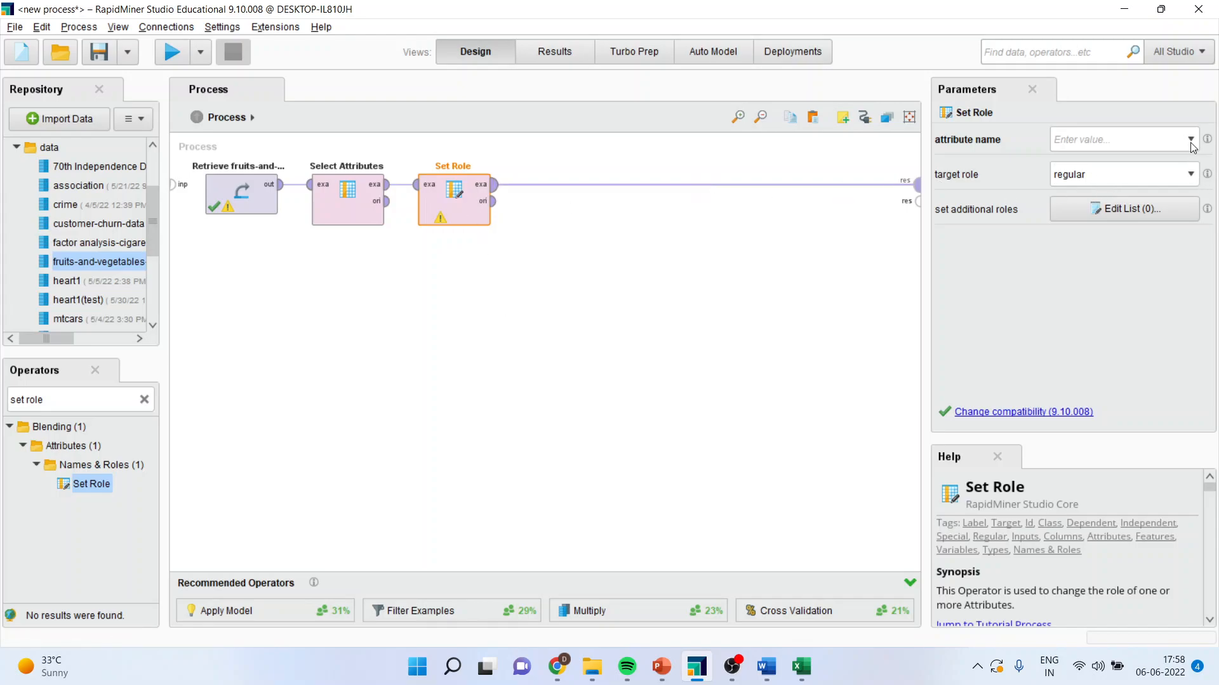
{"action": "type", "text": "classification"}
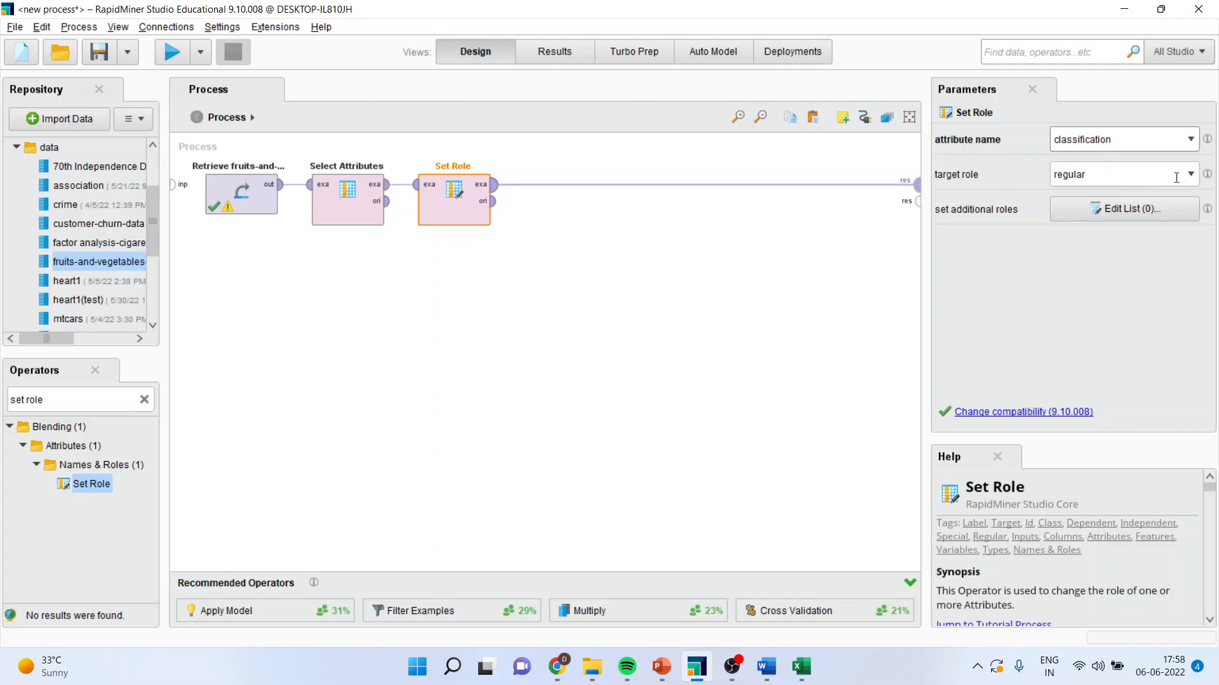
{"action": "left_click", "coordinate": [1188, 174]}
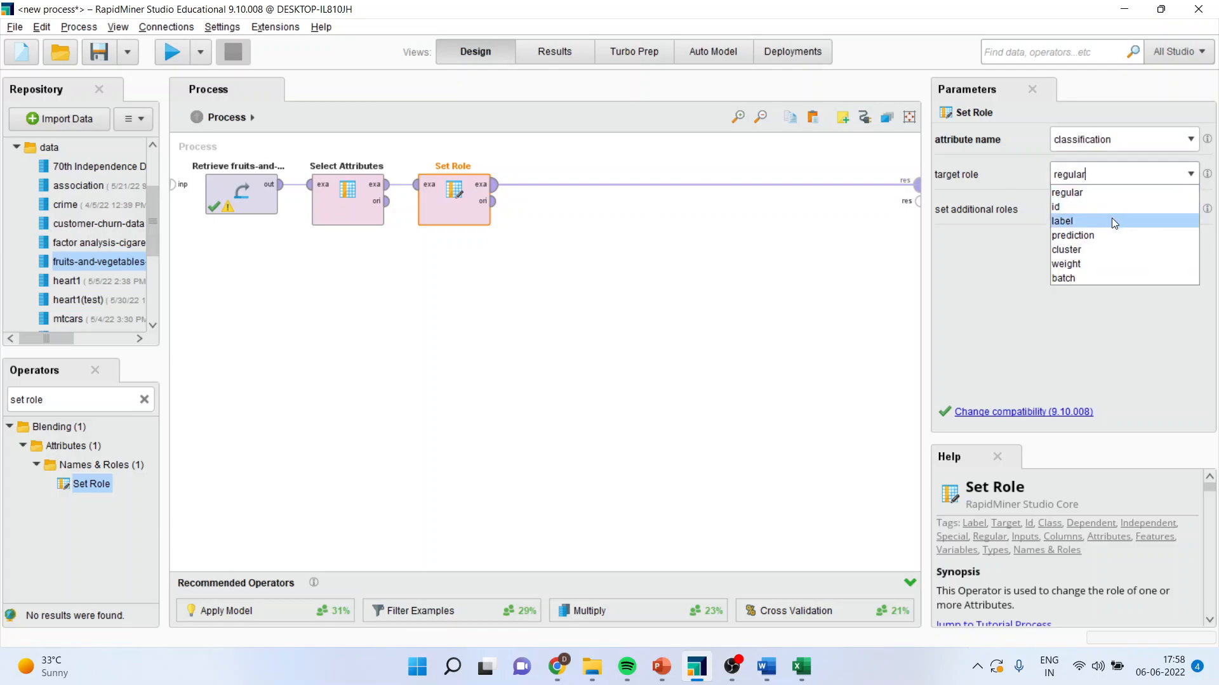
{"action": "left_click", "coordinate": [1062, 221]}
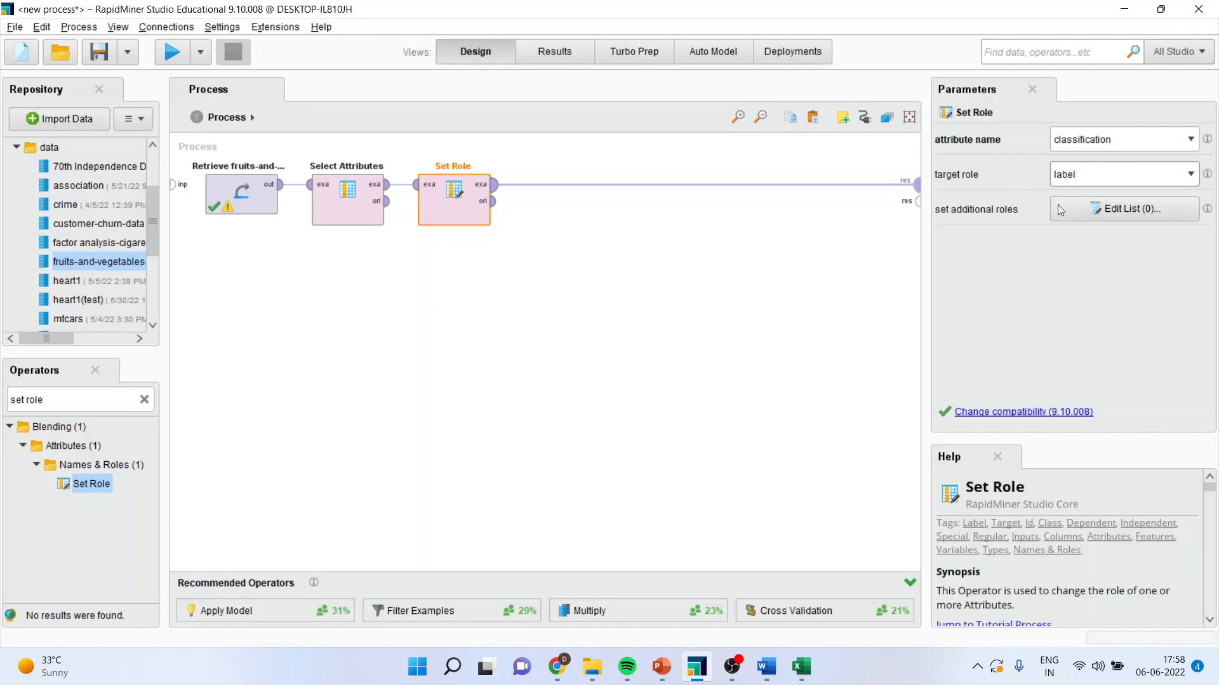
{"action": "mouse_move", "coordinate": [1042, 300]}
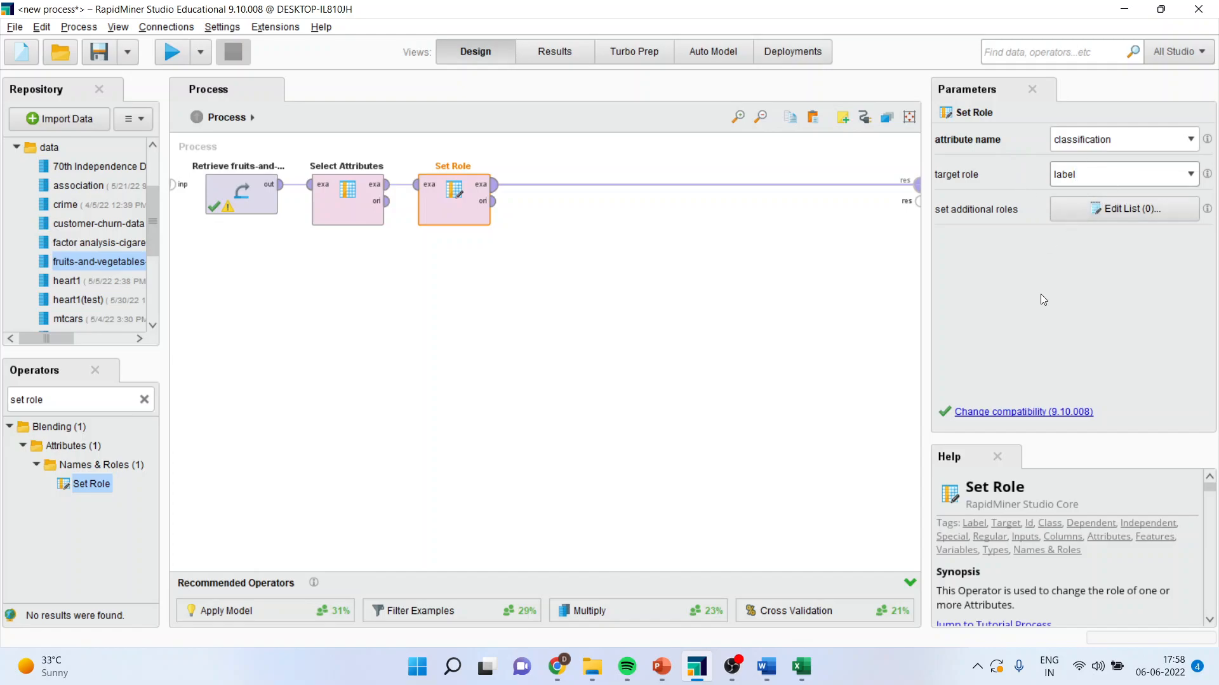
{"action": "mouse_move", "coordinate": [946, 434]}
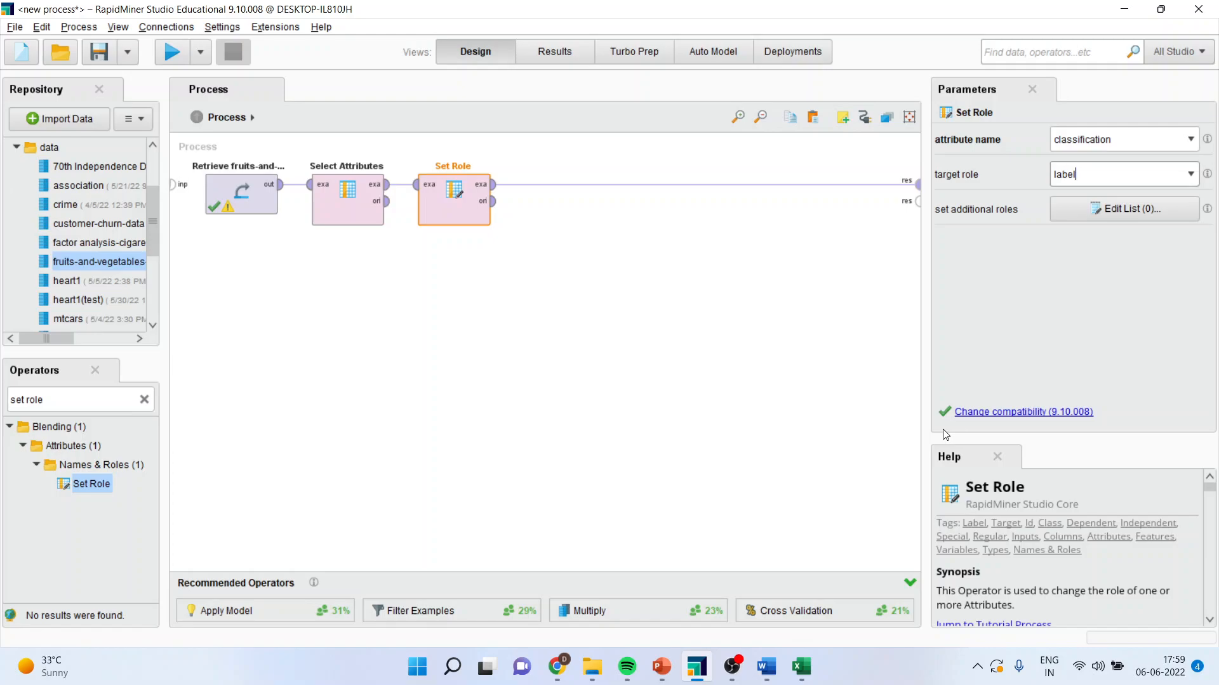
{"action": "left_click", "coordinate": [78, 400]}
{"action": "type", "text": "cross valid"}
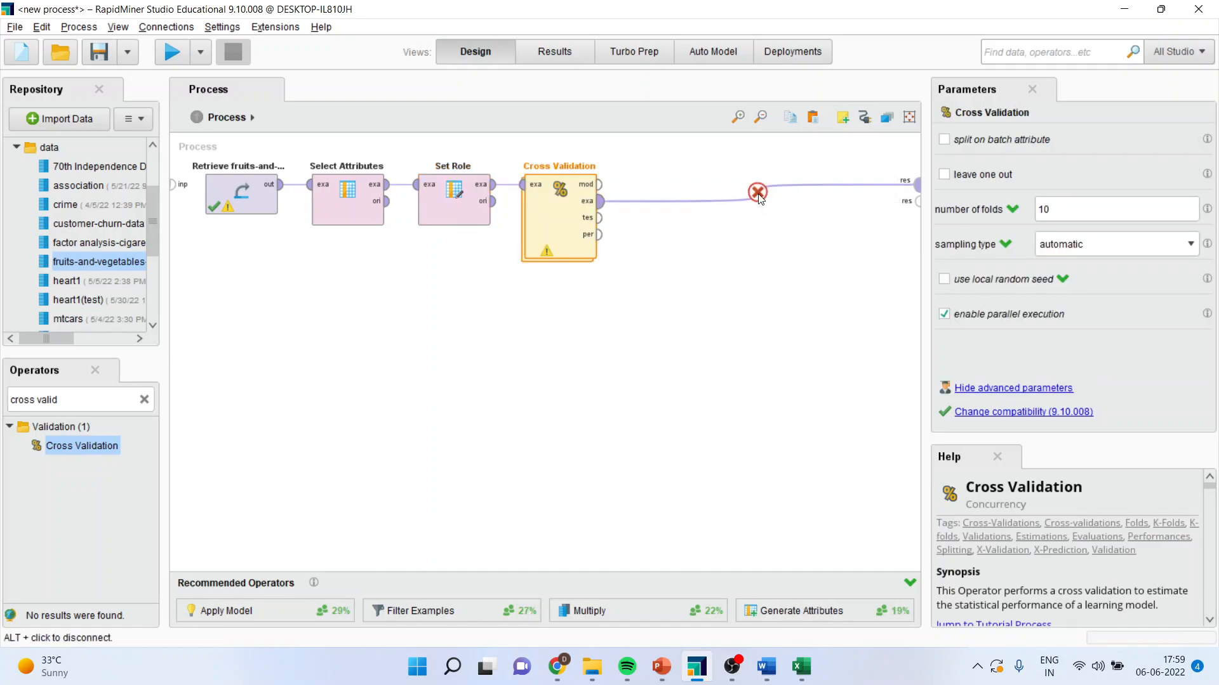
- Delete the old output wire and open the Cross Validation operator's subprocess
{"action": "left_click", "coordinate": [758, 192]}
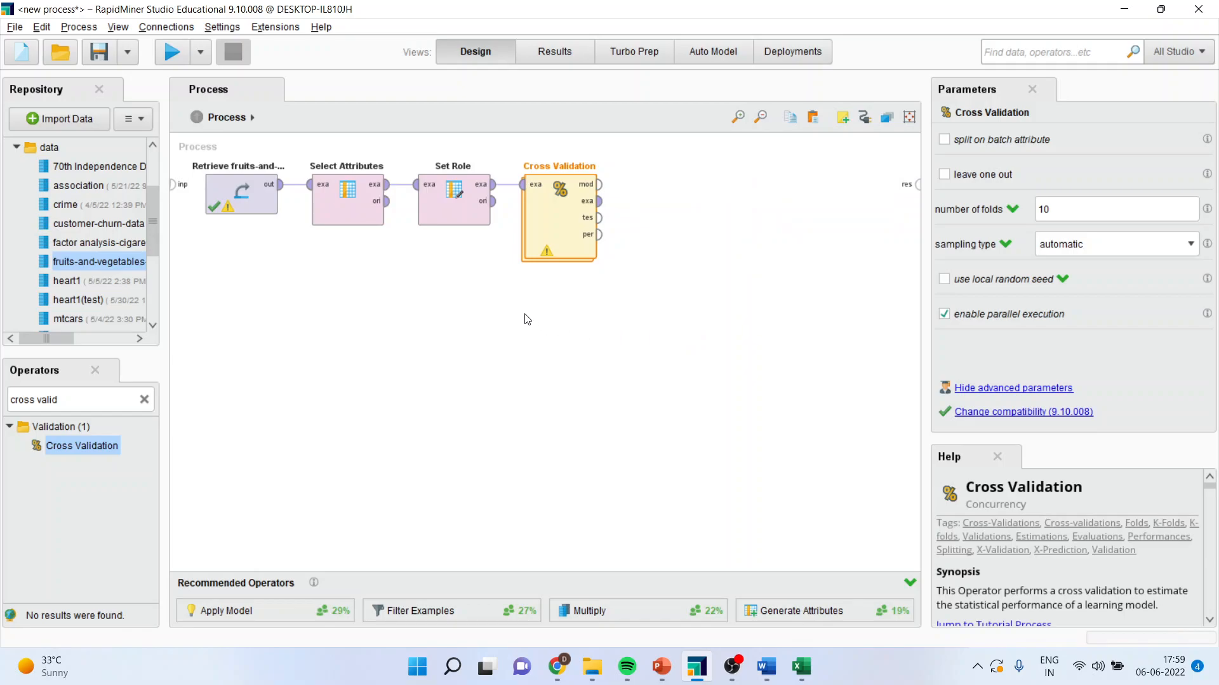
{"action": "mouse_move", "coordinate": [568, 297]}
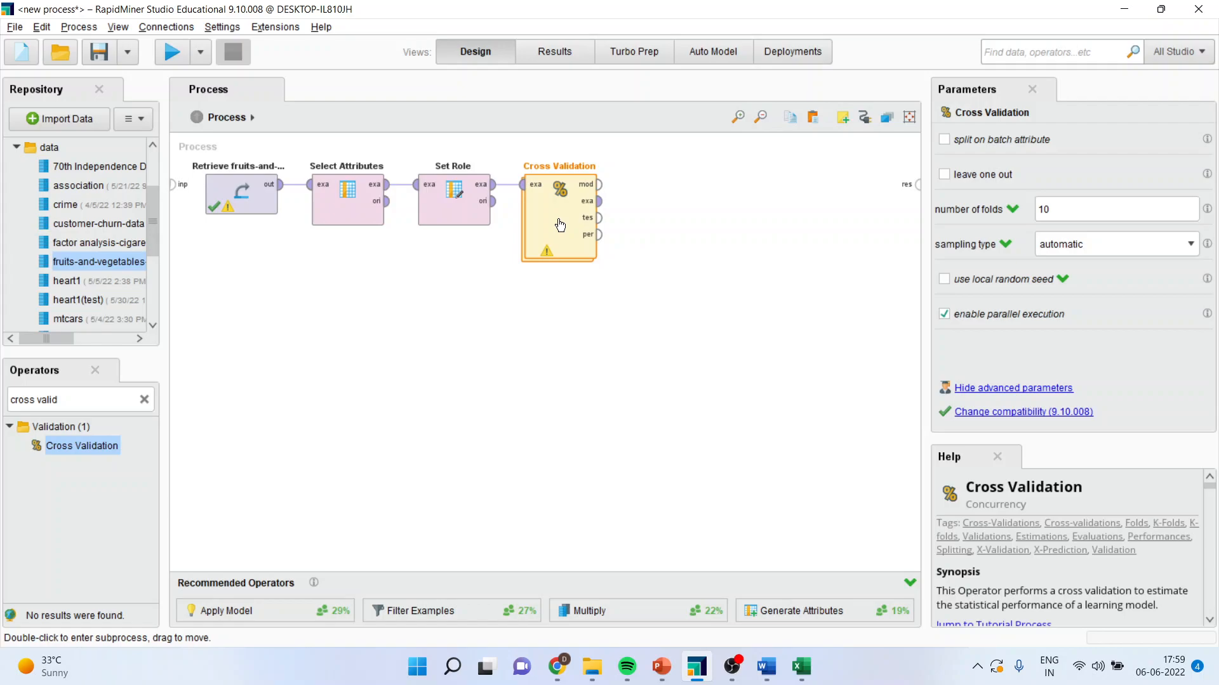
{"action": "double_click", "coordinate": [558, 218]}
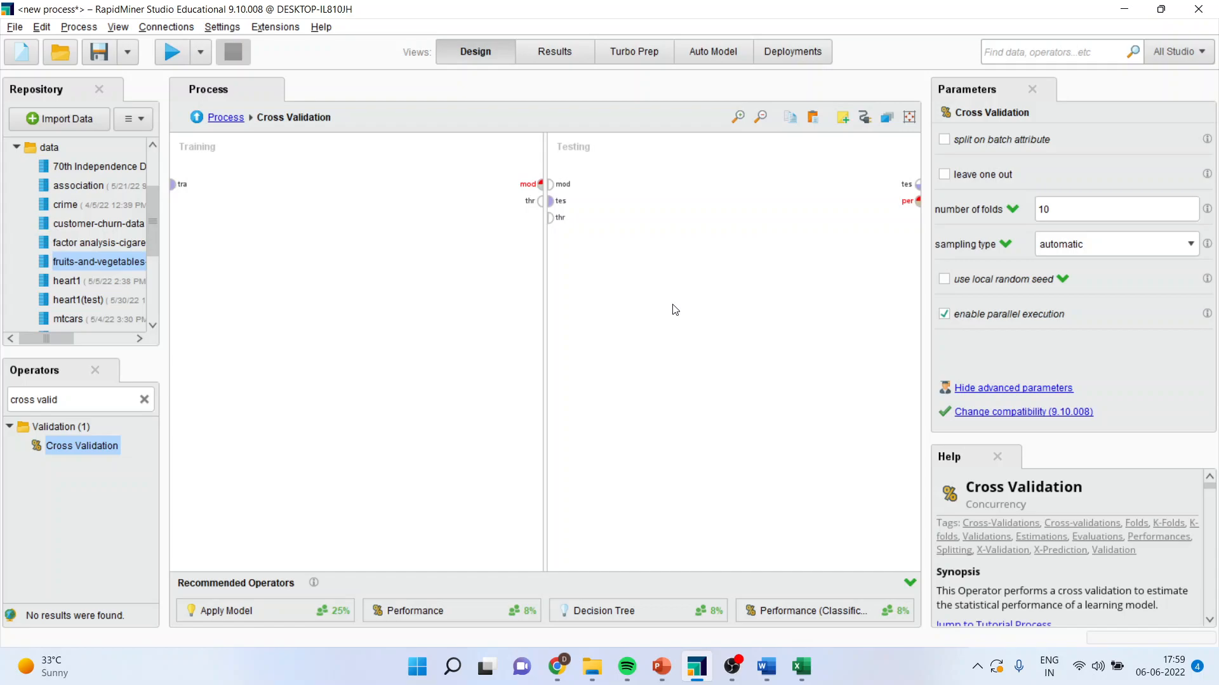
- Add a Decision Tree to the Training side and pass its model to Testing
{"action": "left_click", "coordinate": [73, 399]}
{"action": "type", "text": "decsion"}
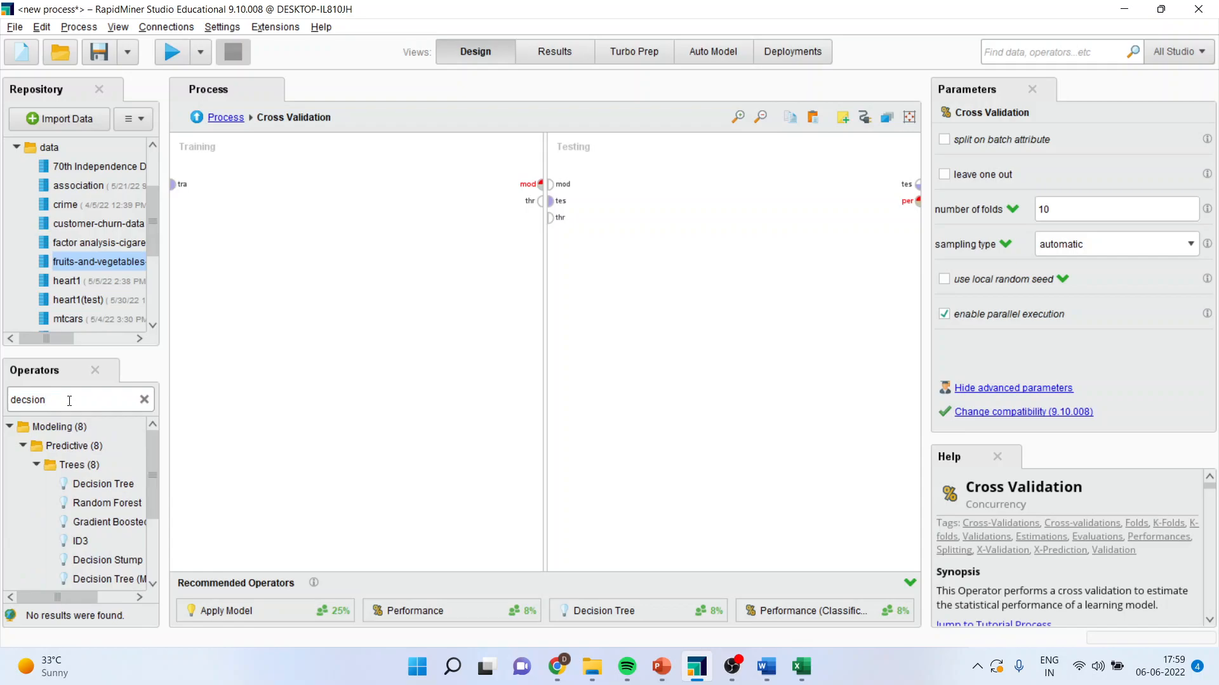
{"action": "left_click", "coordinate": [103, 484]}
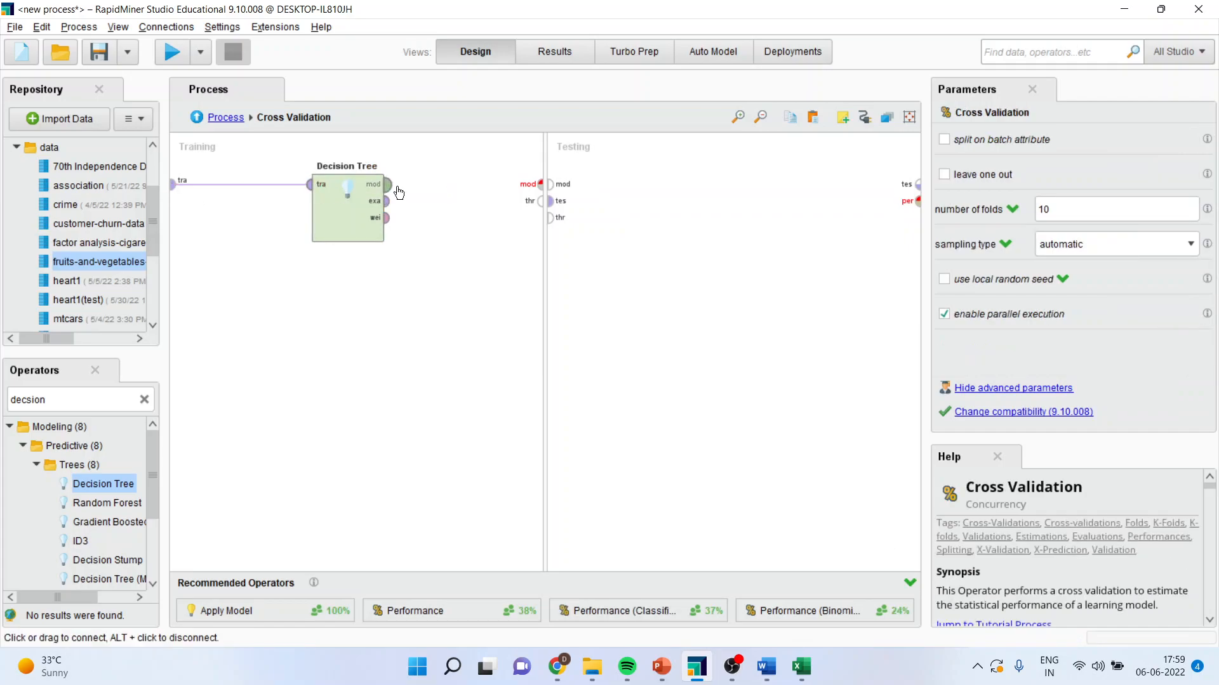
{"action": "left_click", "coordinate": [346, 206]}
{"action": "type", "text": "a"}
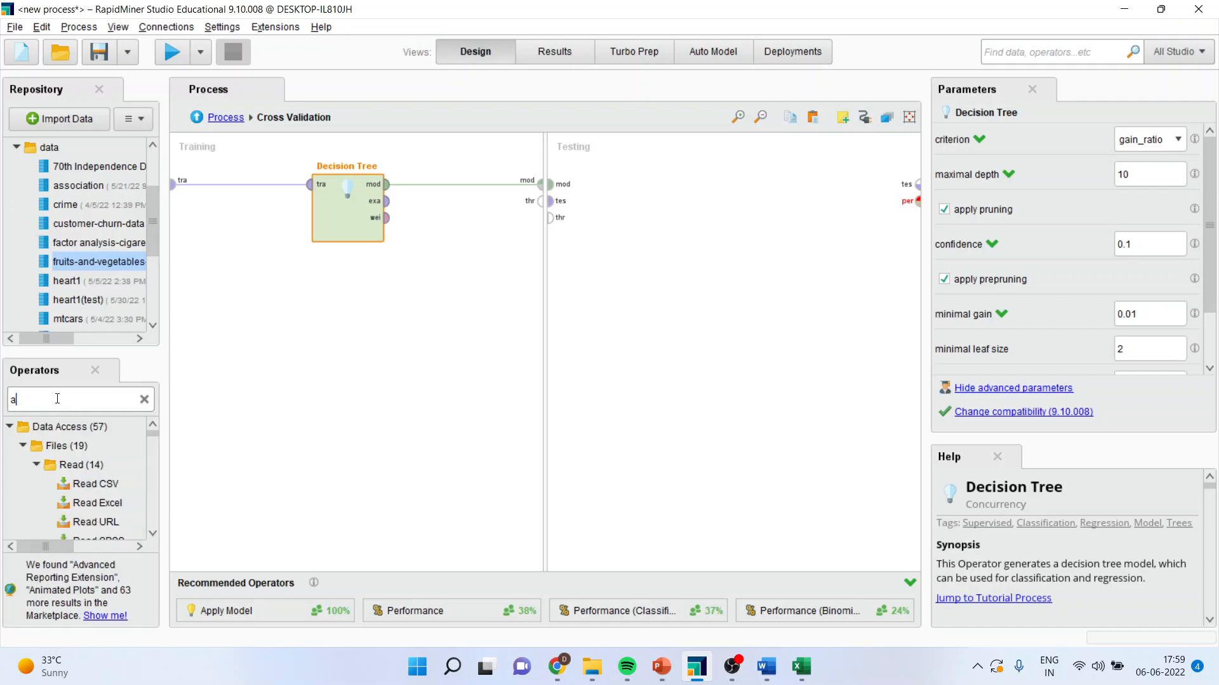
- Add Apply Model and Performance (Classification) to Testing and wire the labelled predictions
{"action": "type", "text": "pply mod"}
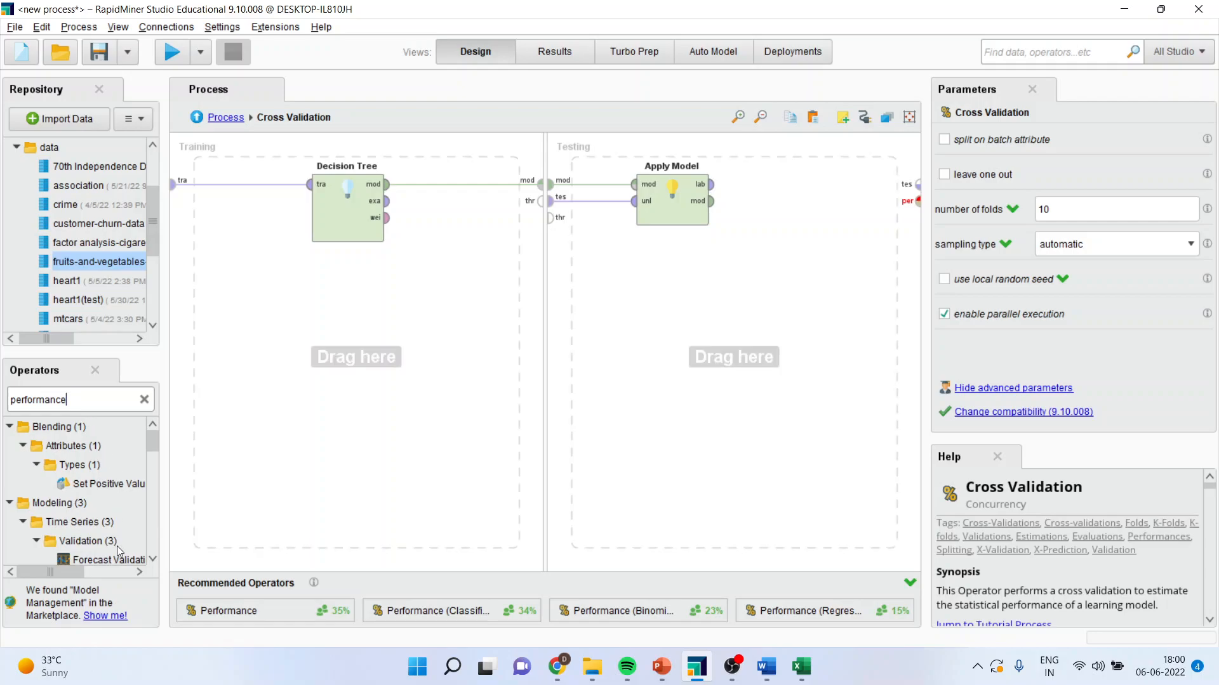
{"action": "scroll", "scroll_direction": "down", "scroll_amount": 3}
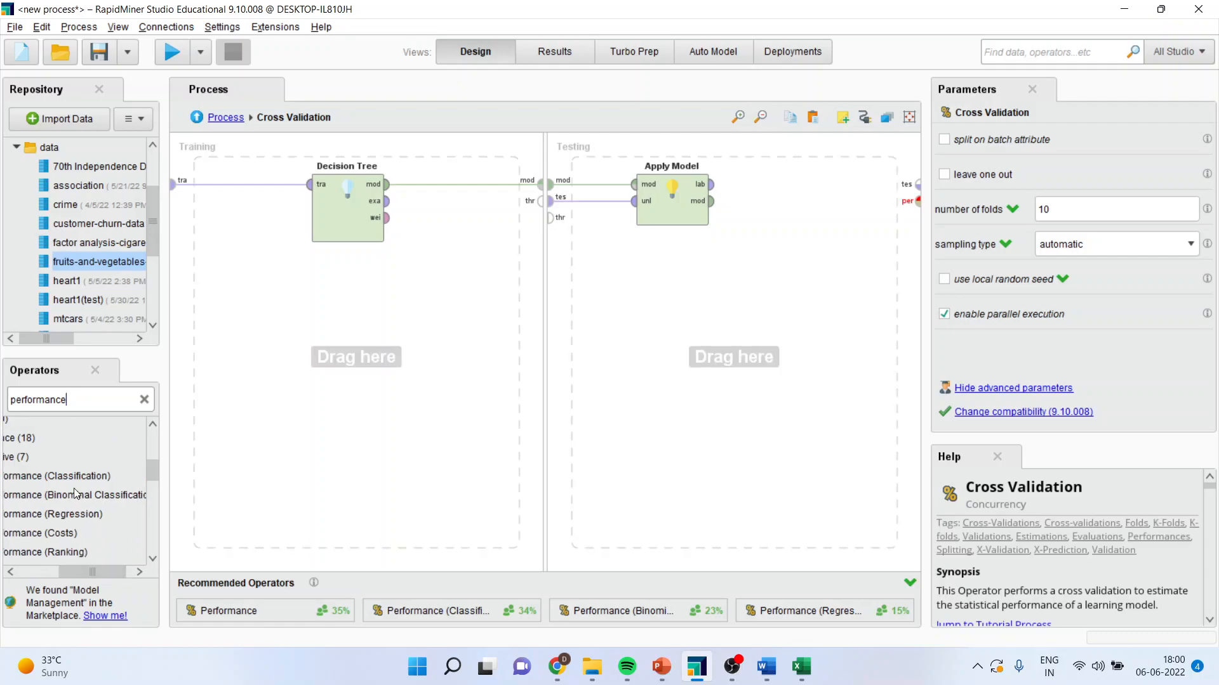
{"action": "left_click", "coordinate": [56, 475]}
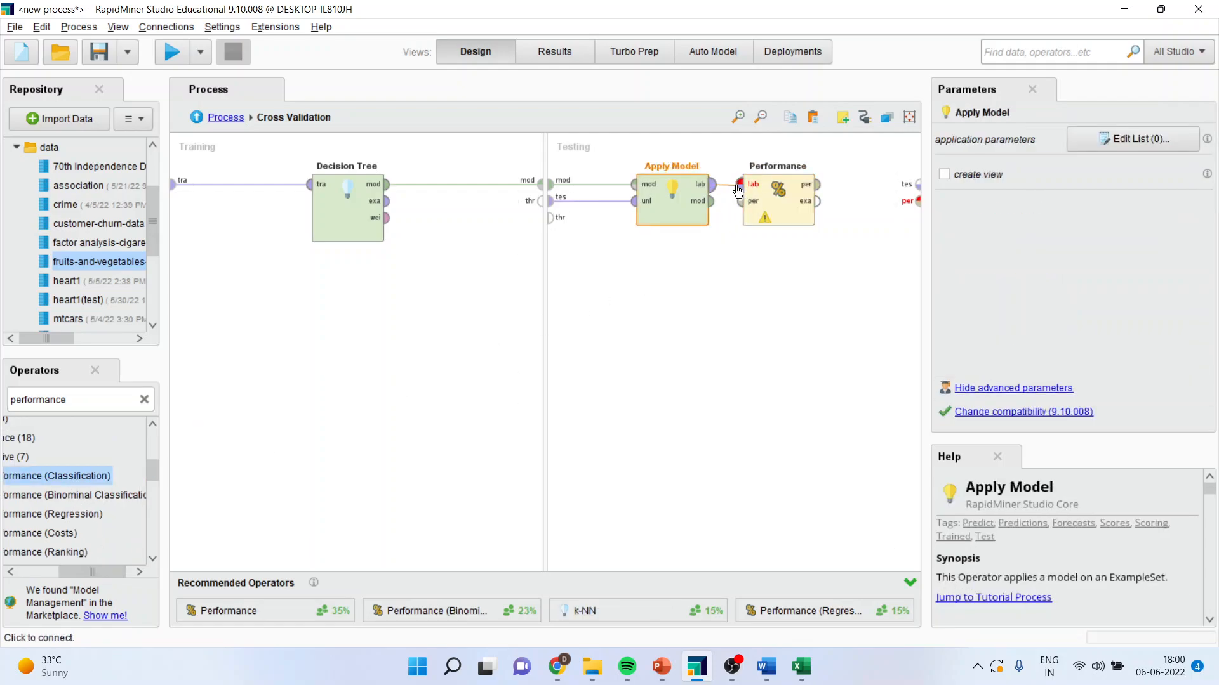
{"action": "left_click", "coordinate": [777, 200]}
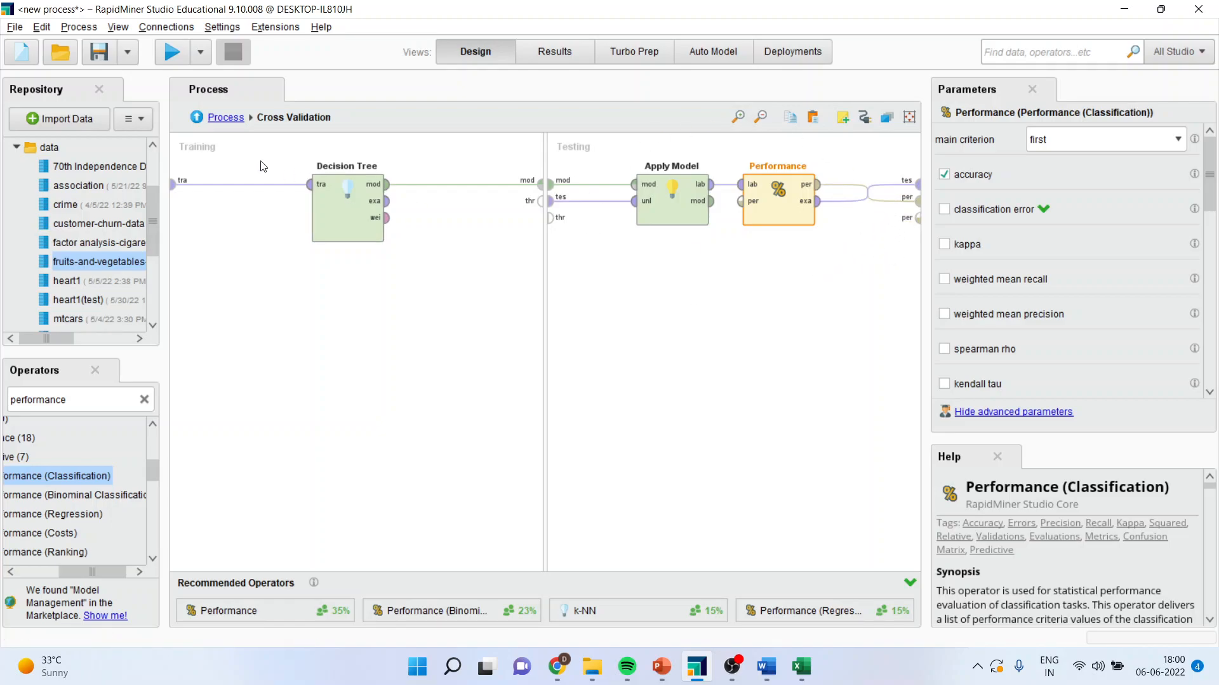
{"action": "left_click", "coordinate": [225, 117]}
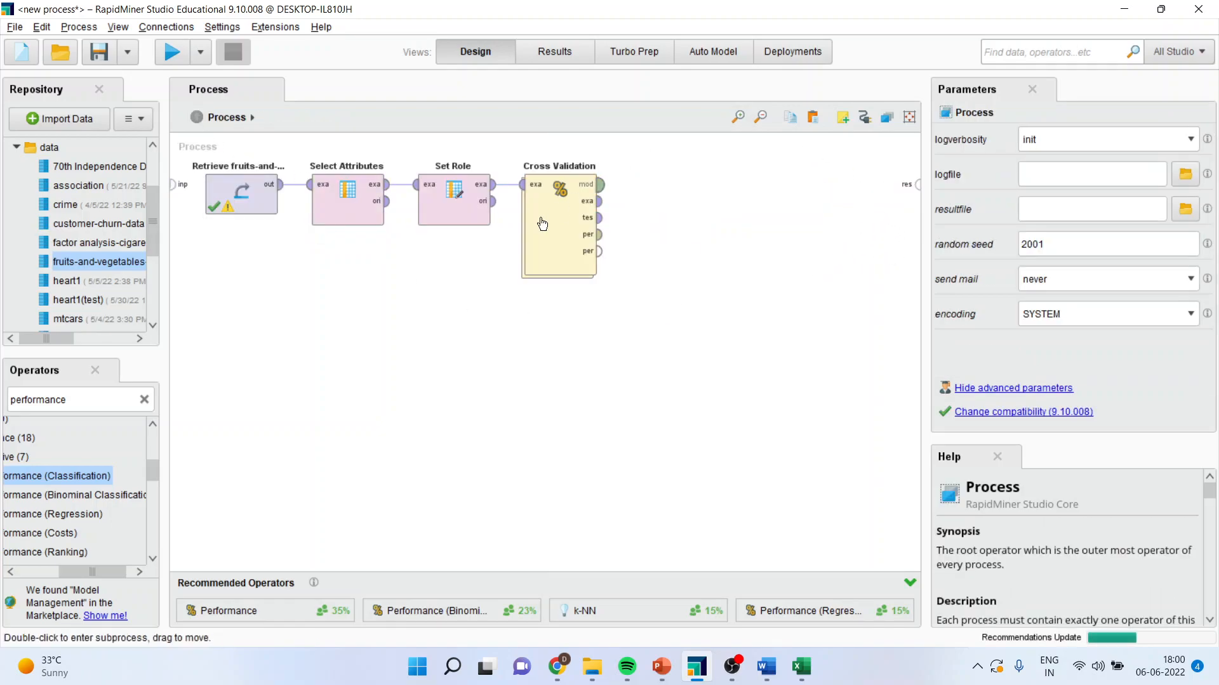
- Send model, performance and test outputs to results, run, and check 65% accuracy
{"action": "left_click", "coordinate": [558, 225]}
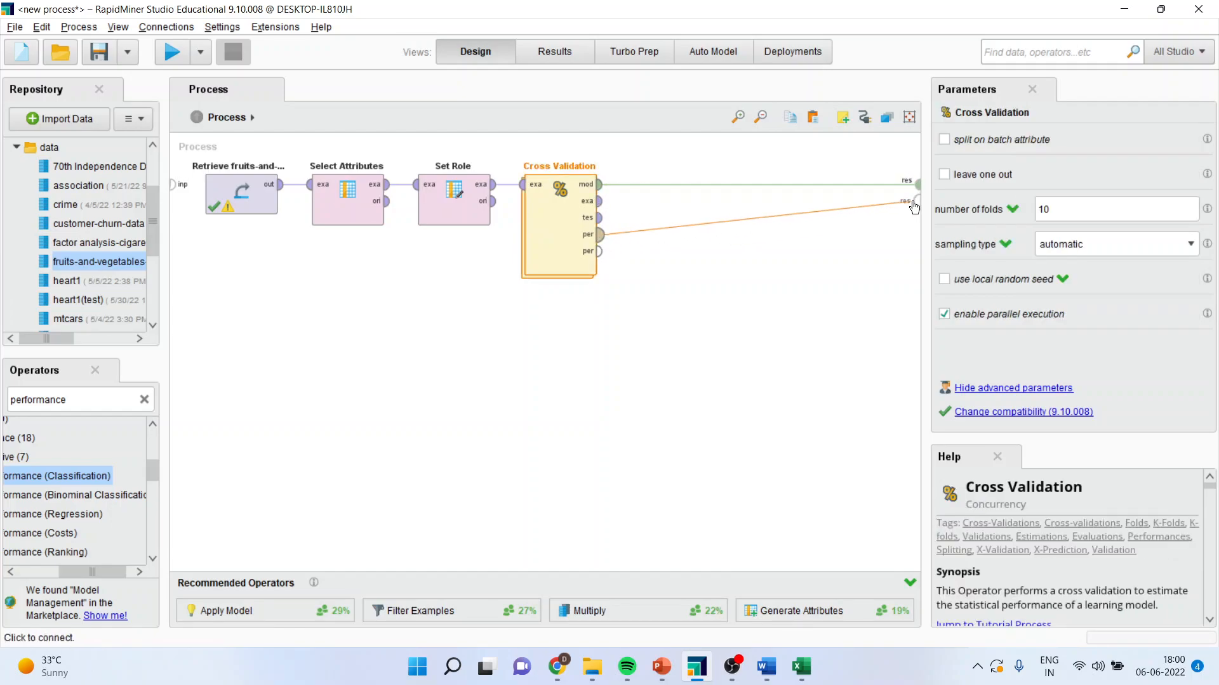
{"action": "left_click", "coordinate": [599, 234]}
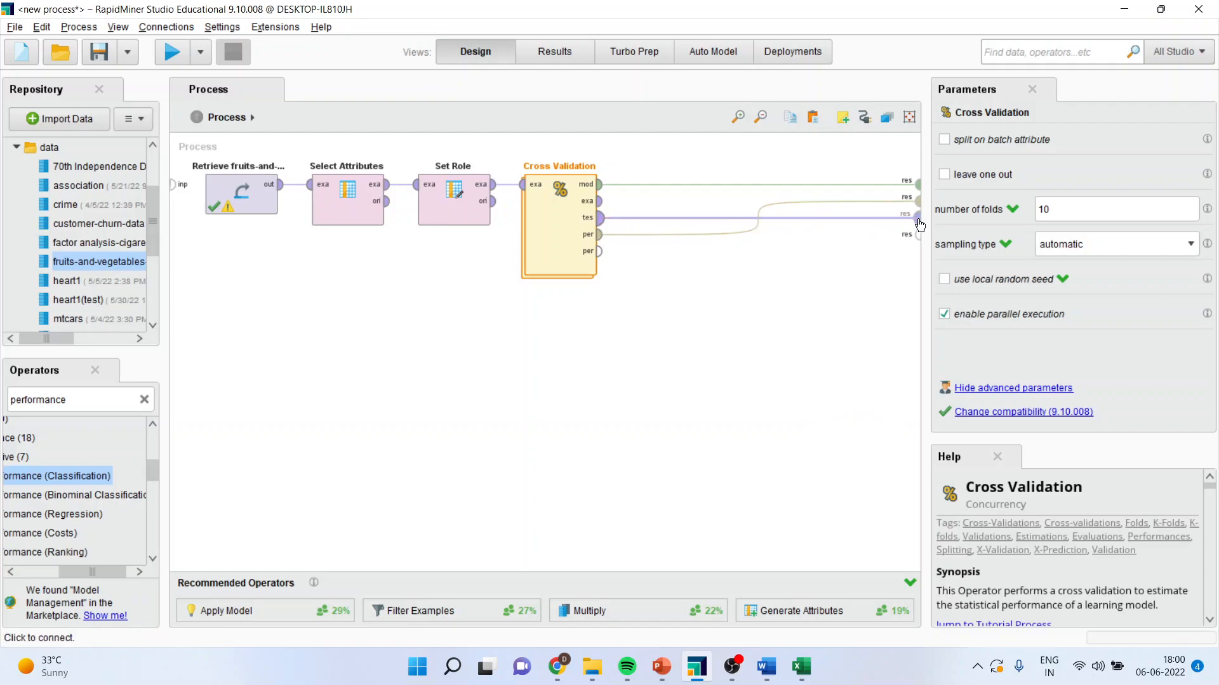
{"action": "left_click", "coordinate": [170, 52]}
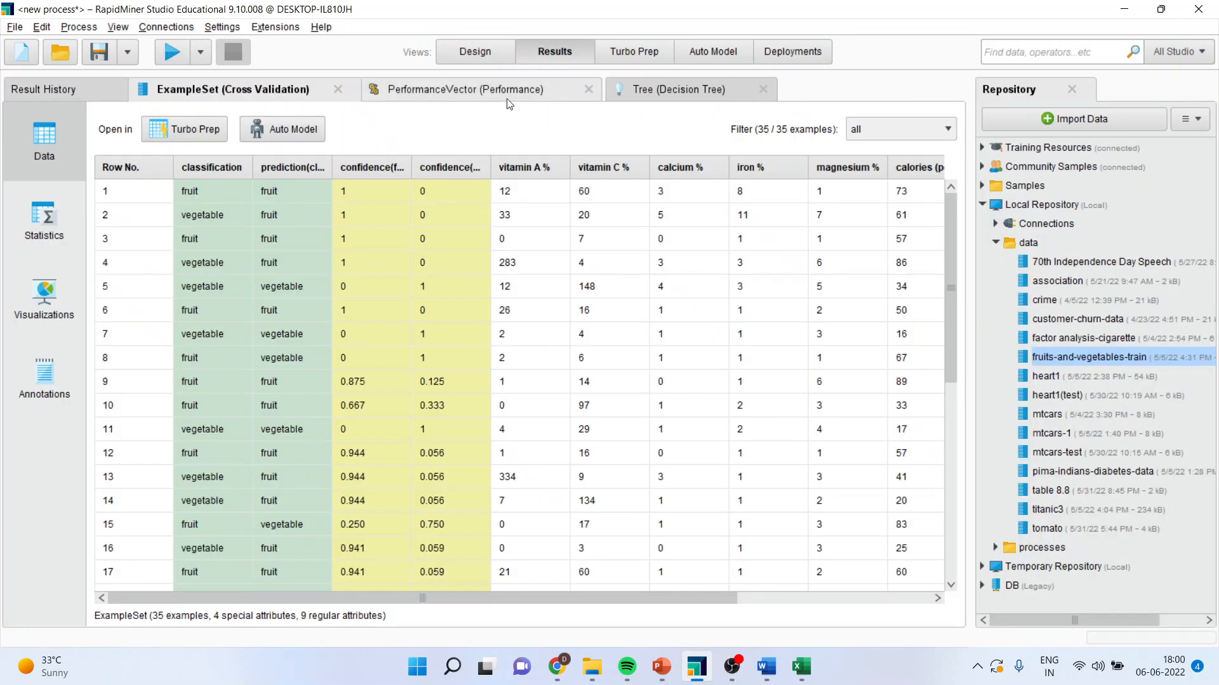
{"action": "left_click", "coordinate": [468, 89]}
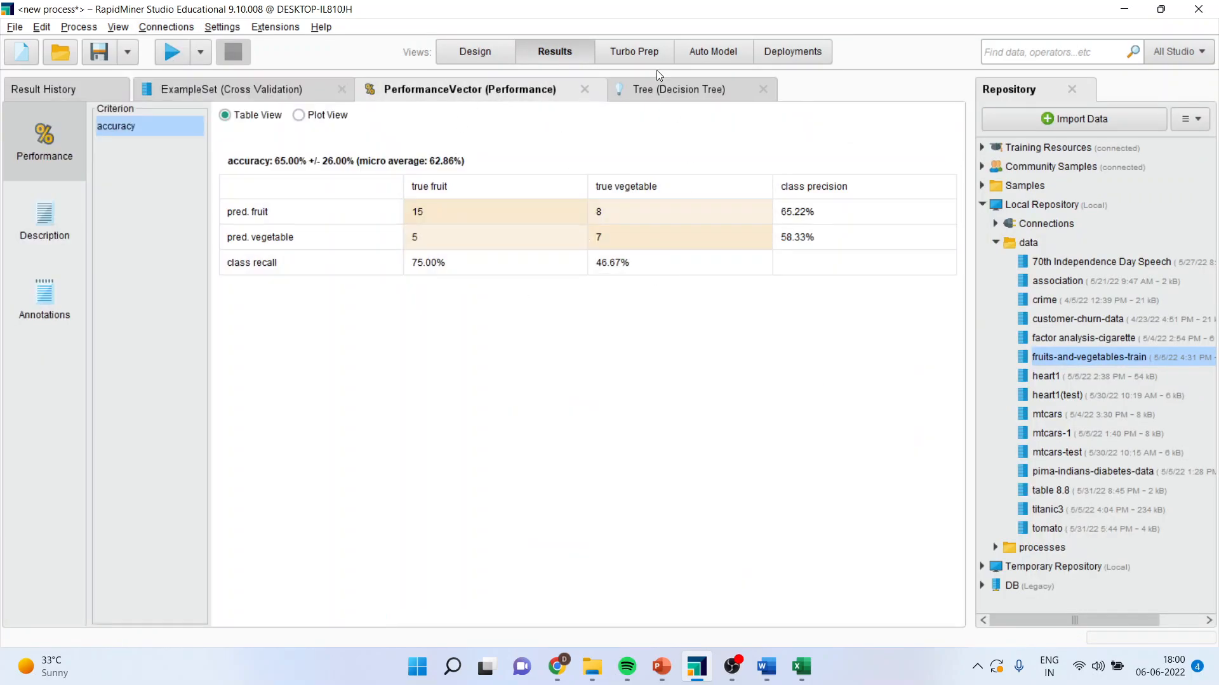
{"action": "left_click", "coordinate": [475, 51]}
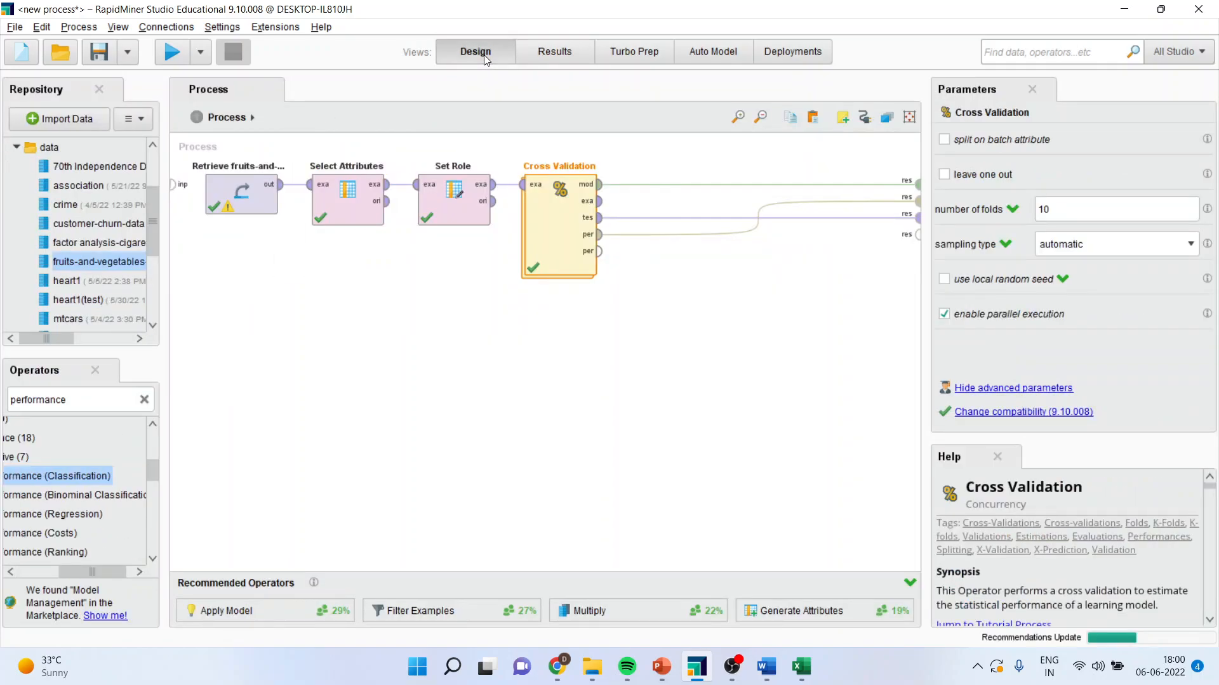
{"action": "scroll", "scroll_direction": "down", "scroll_amount": 3}
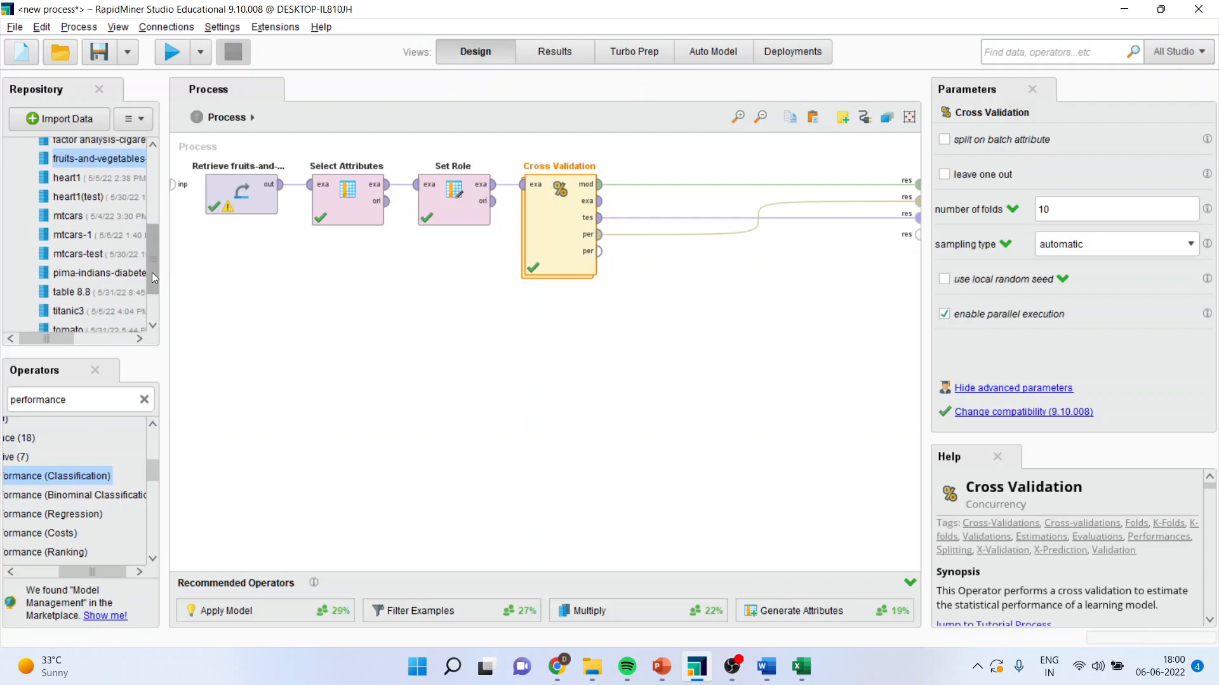
{"action": "scroll", "scroll_direction": "down", "scroll_amount": 3}
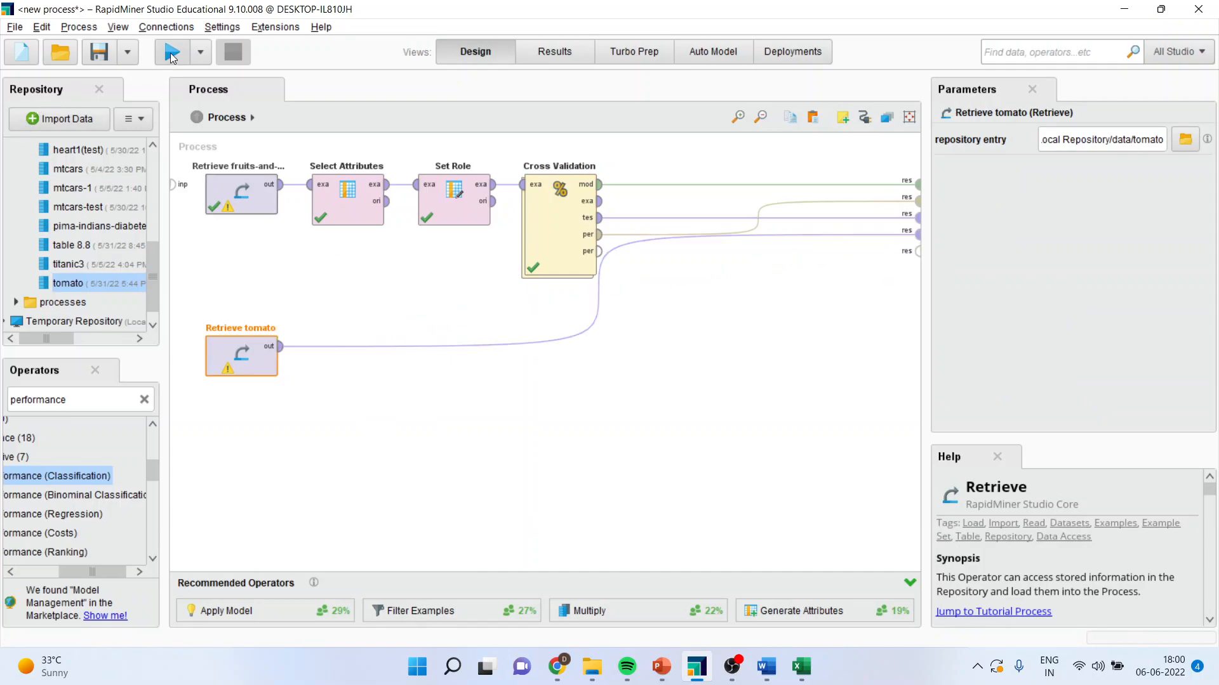
{"action": "left_click", "coordinate": [170, 51]}
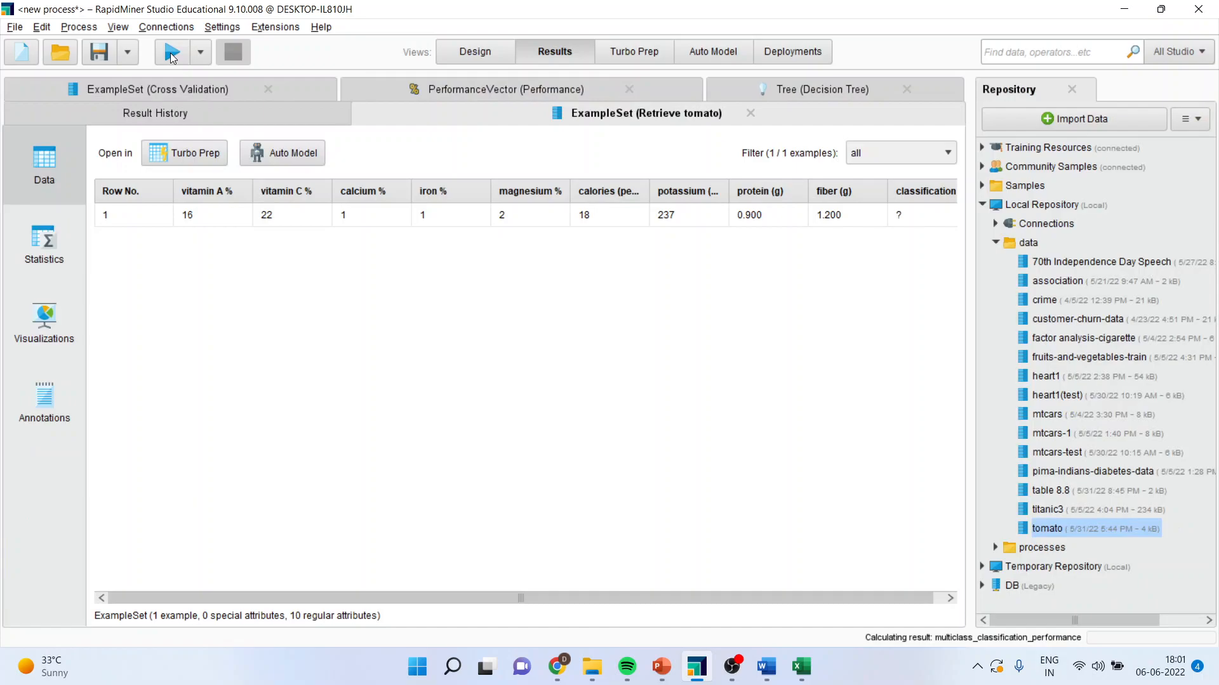
{"action": "mouse_move", "coordinate": [605, 204]}
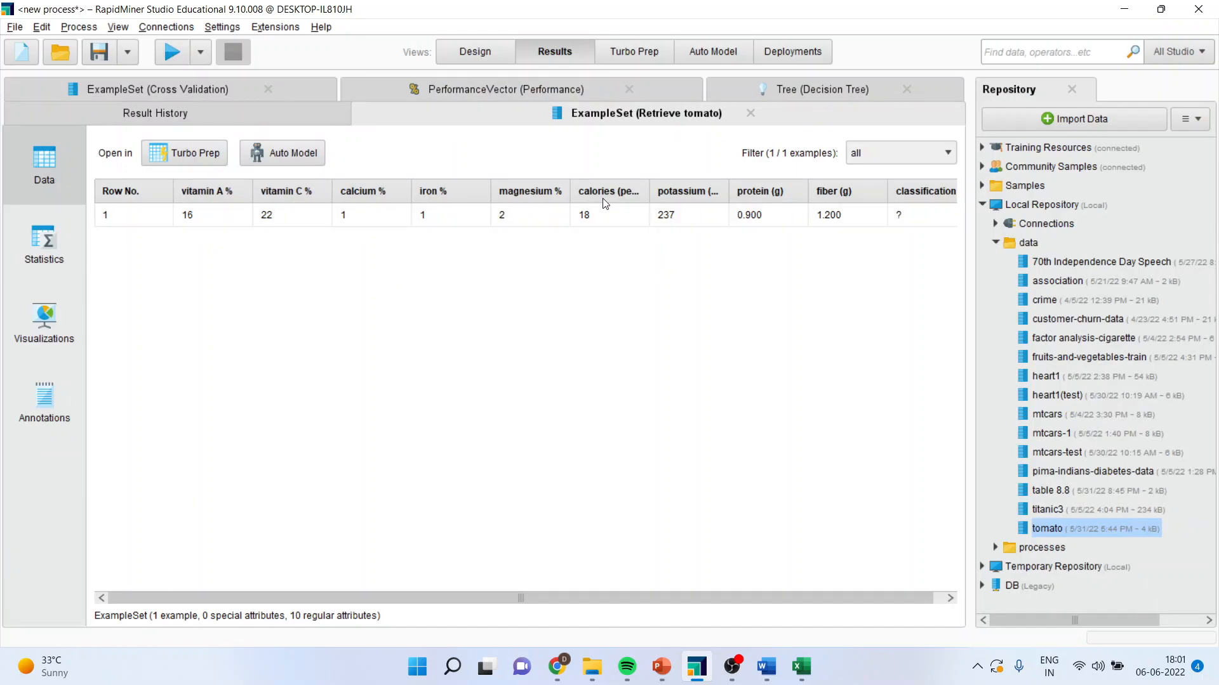
{"action": "mouse_move", "coordinate": [512, 287]}
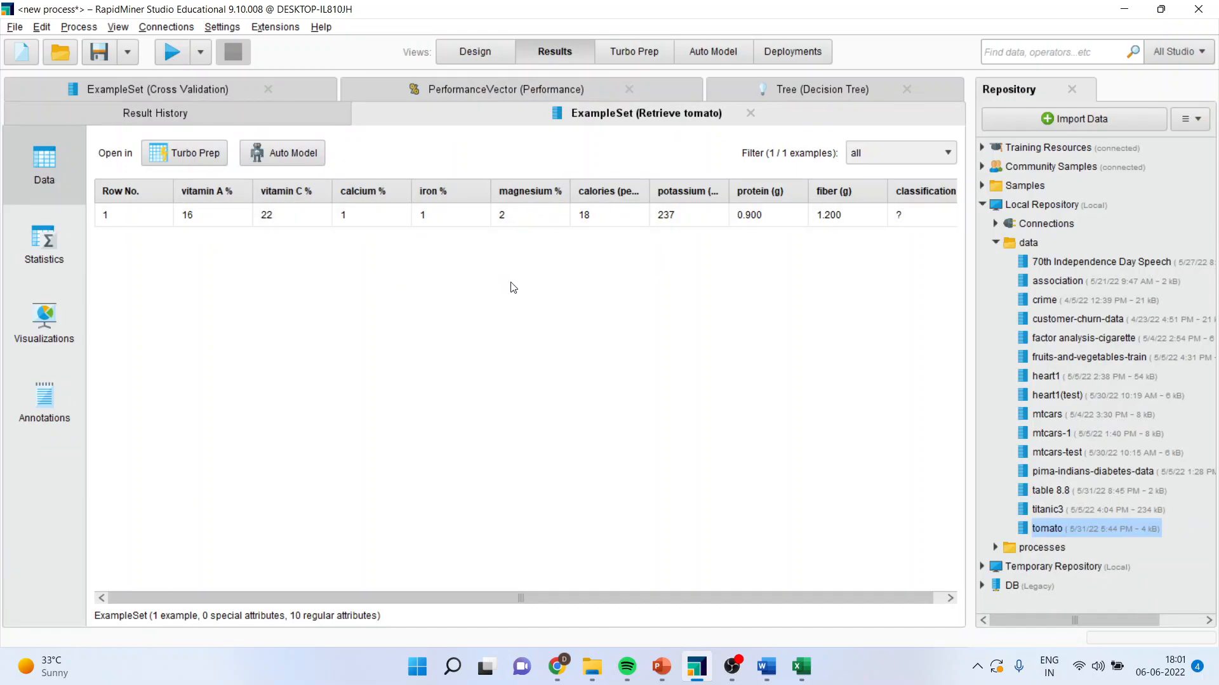
{"action": "mouse_move", "coordinate": [239, 244]}
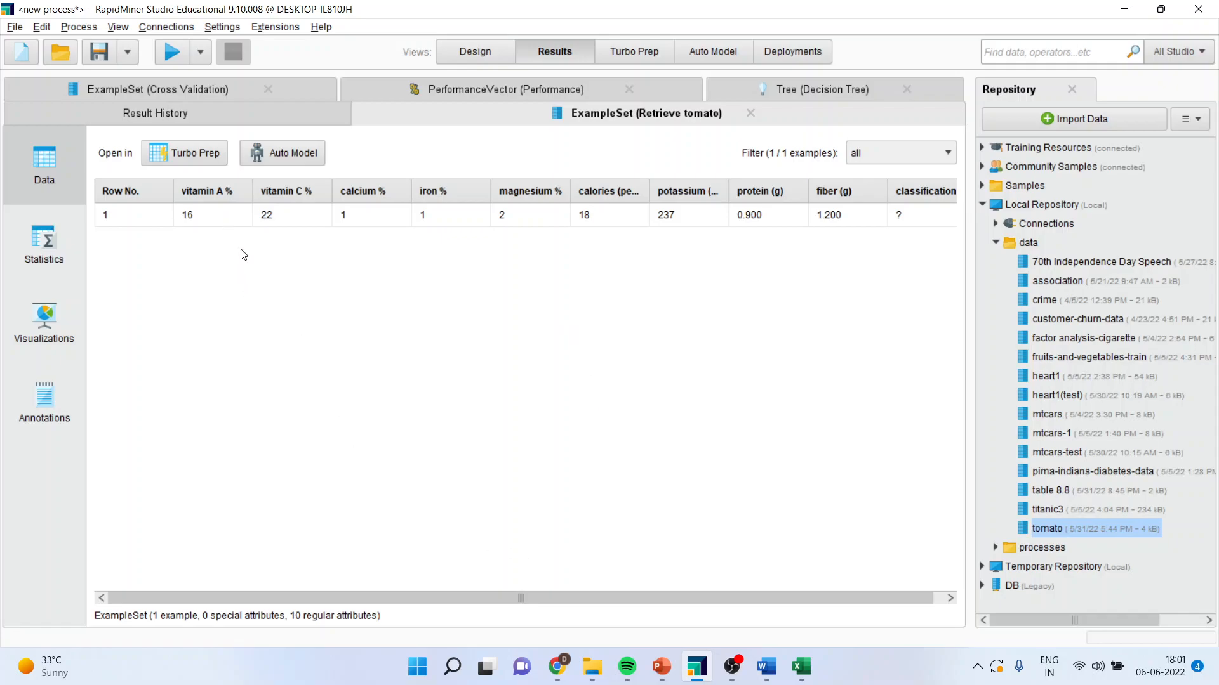
{"action": "mouse_move", "coordinate": [503, 253]}
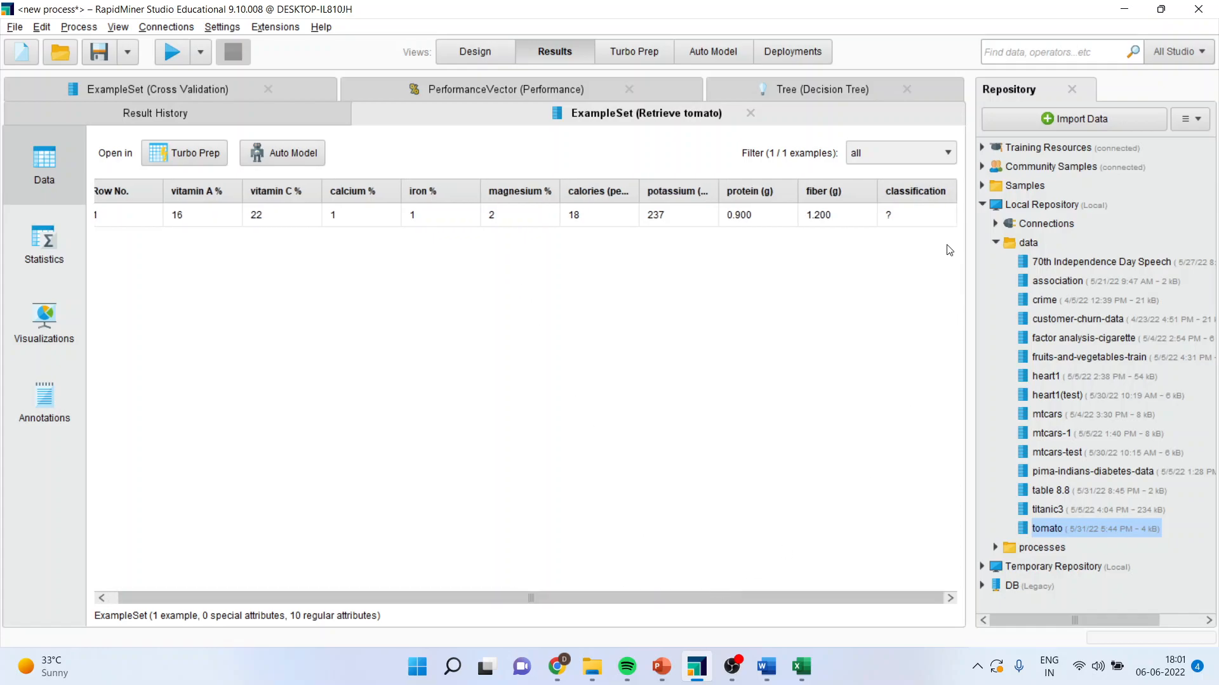
{"action": "mouse_move", "coordinate": [945, 235]}
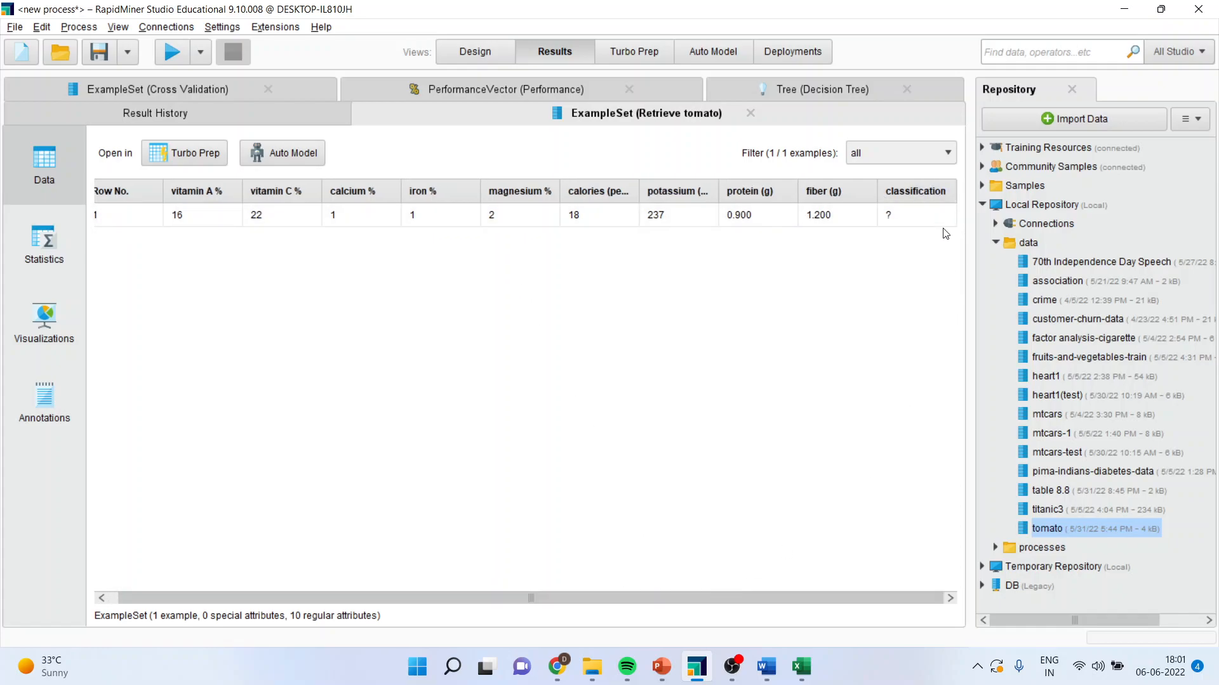
{"action": "mouse_move", "coordinate": [907, 247]}
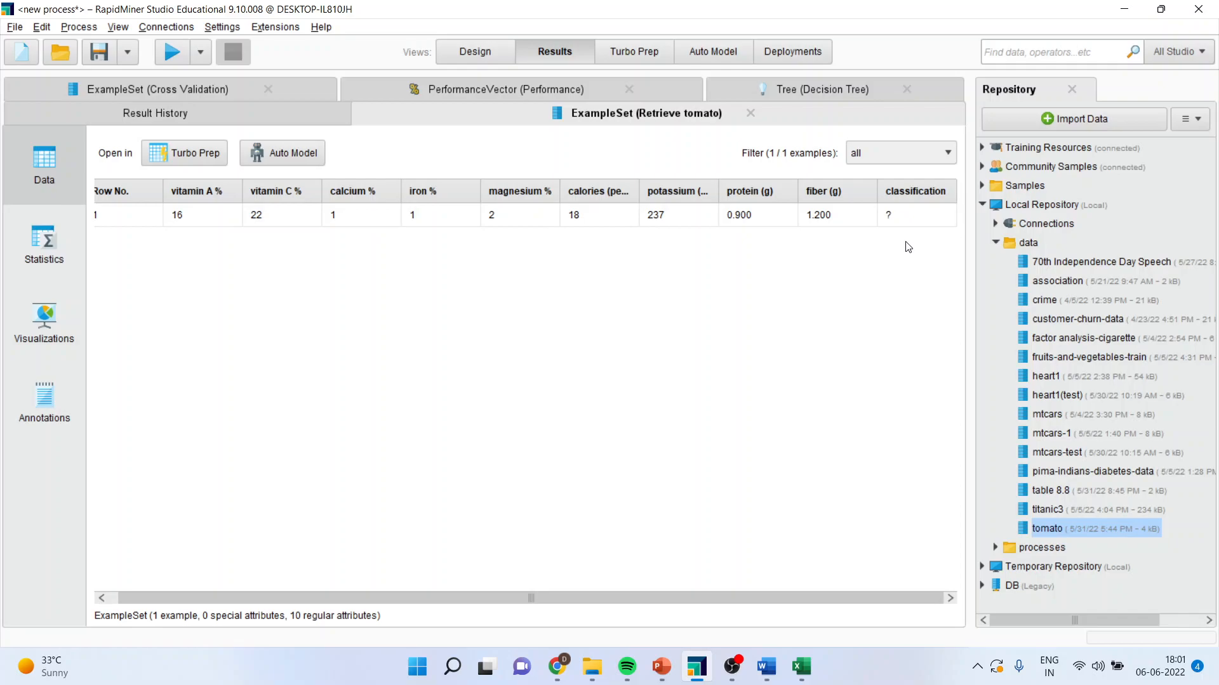
- Paste copies of Select Attributes and Set Role below and feed Retrieve tomato into them
{"action": "left_click", "coordinate": [475, 51]}
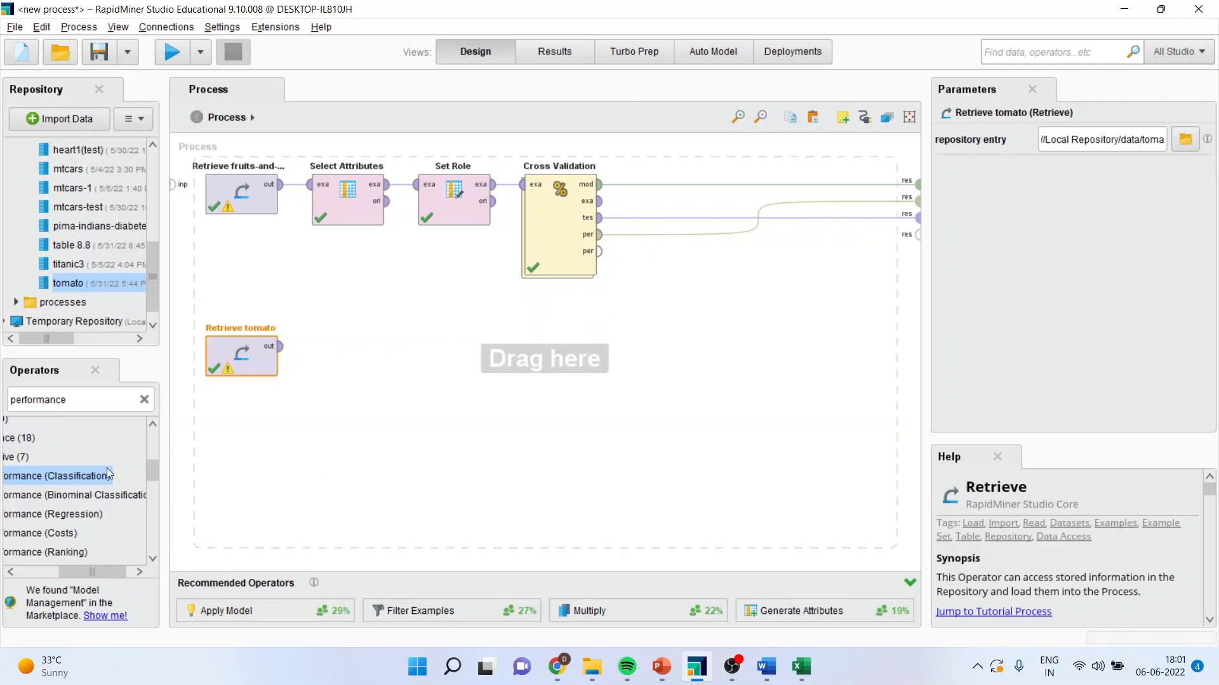
{"action": "mouse_move", "coordinate": [361, 281]}
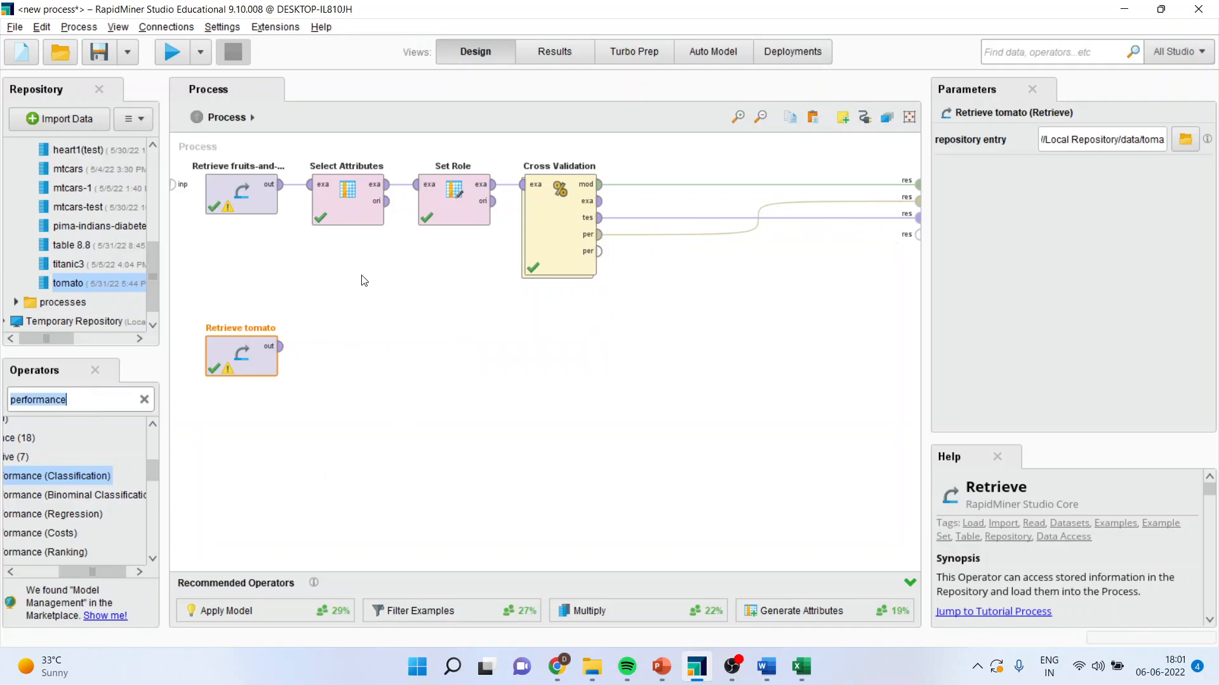
{"action": "left_click", "coordinate": [346, 198]}
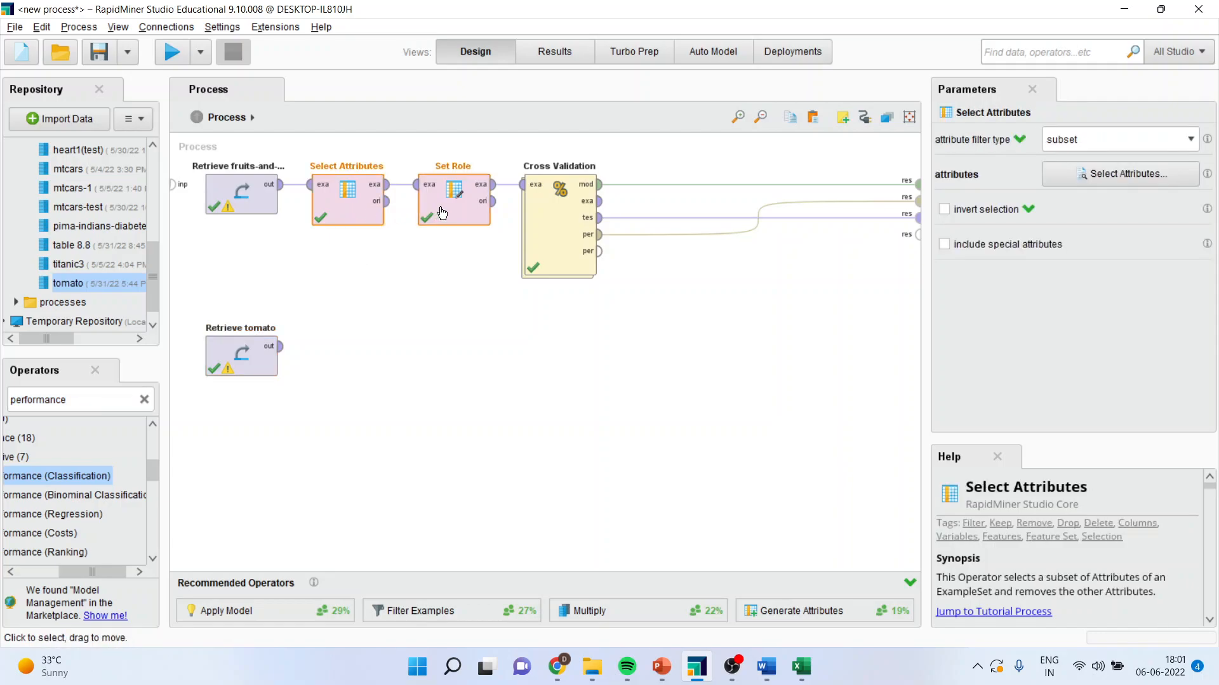
{"action": "mouse_move", "coordinate": [425, 462]}
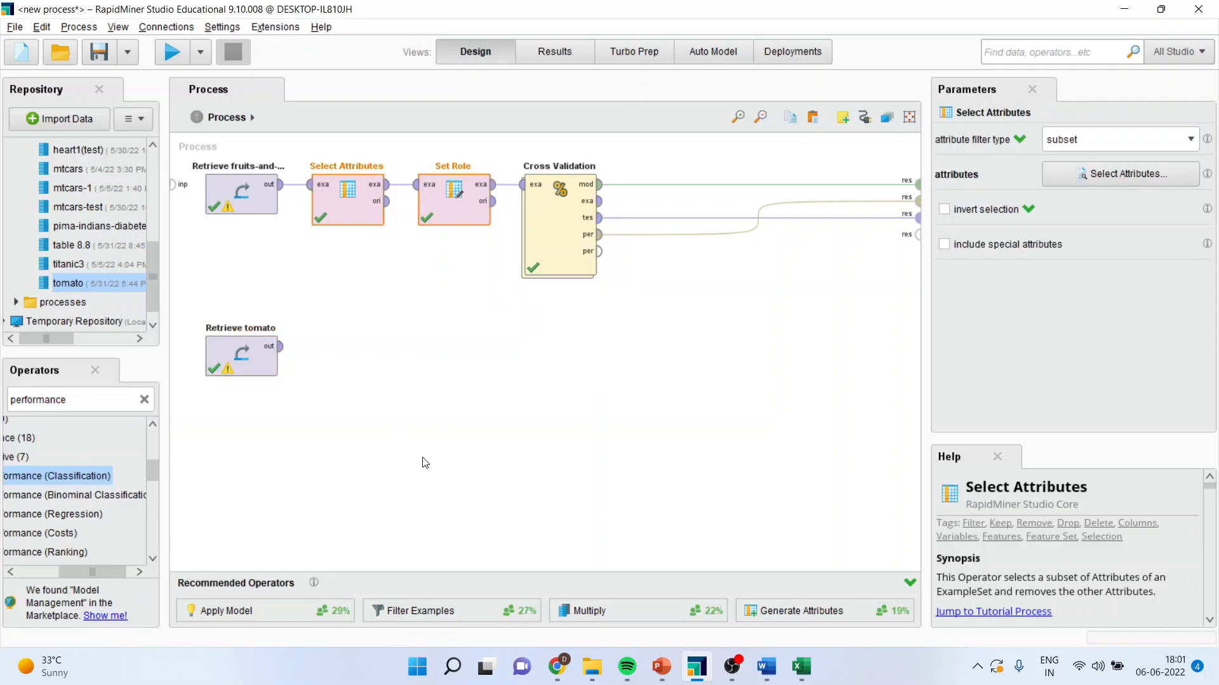
{"action": "left_click", "coordinate": [347, 359]}
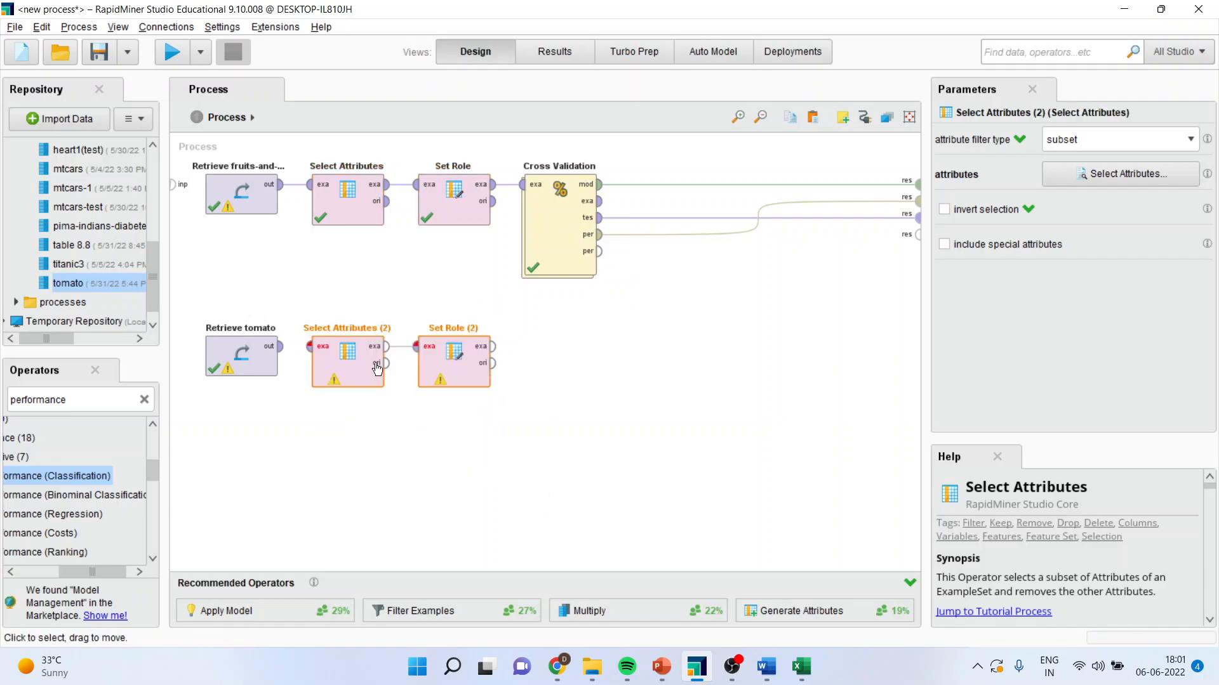
{"action": "left_click", "coordinate": [240, 355]}
{"action": "type", "text": "apply"}
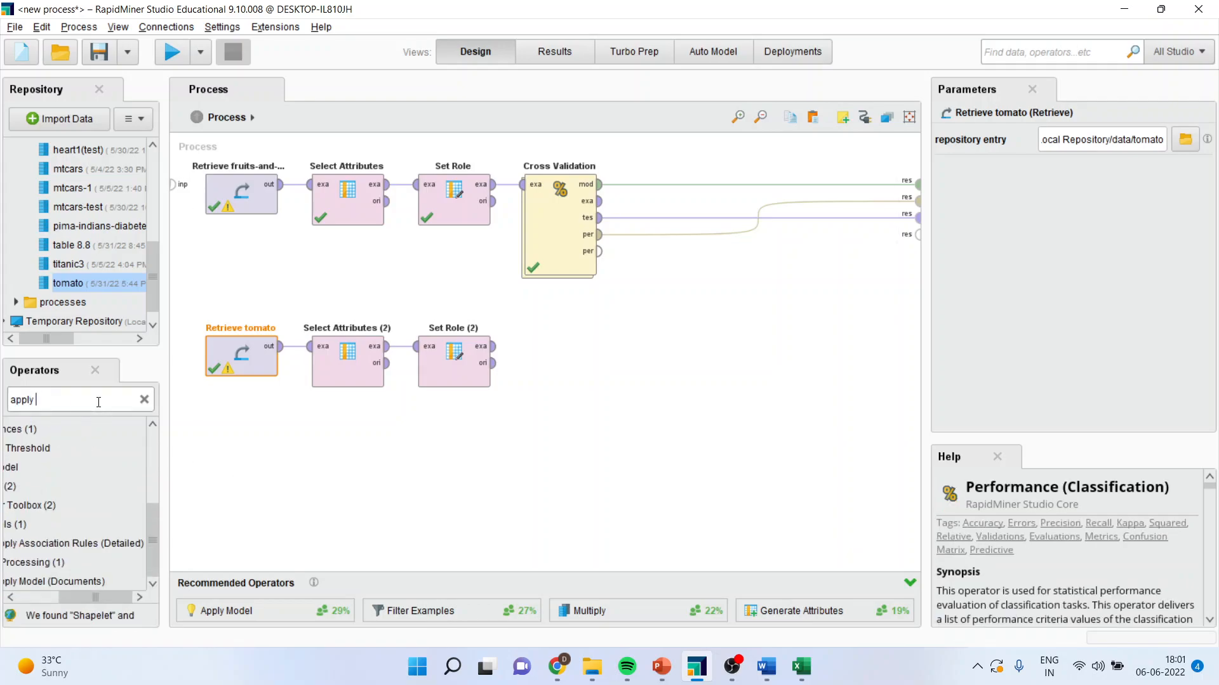
- Add Apply Model fed by Cross Validation's model and the prepared tomato data
{"action": "type", "text": "model"}
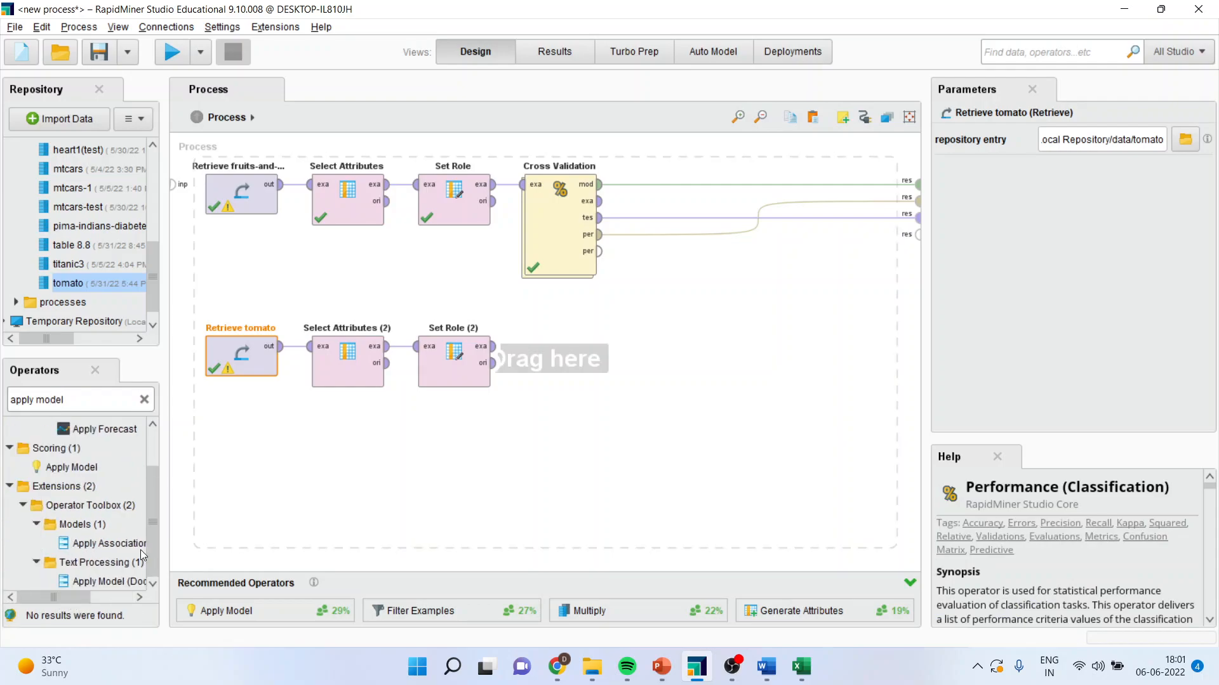
{"action": "left_click", "coordinate": [71, 467]}
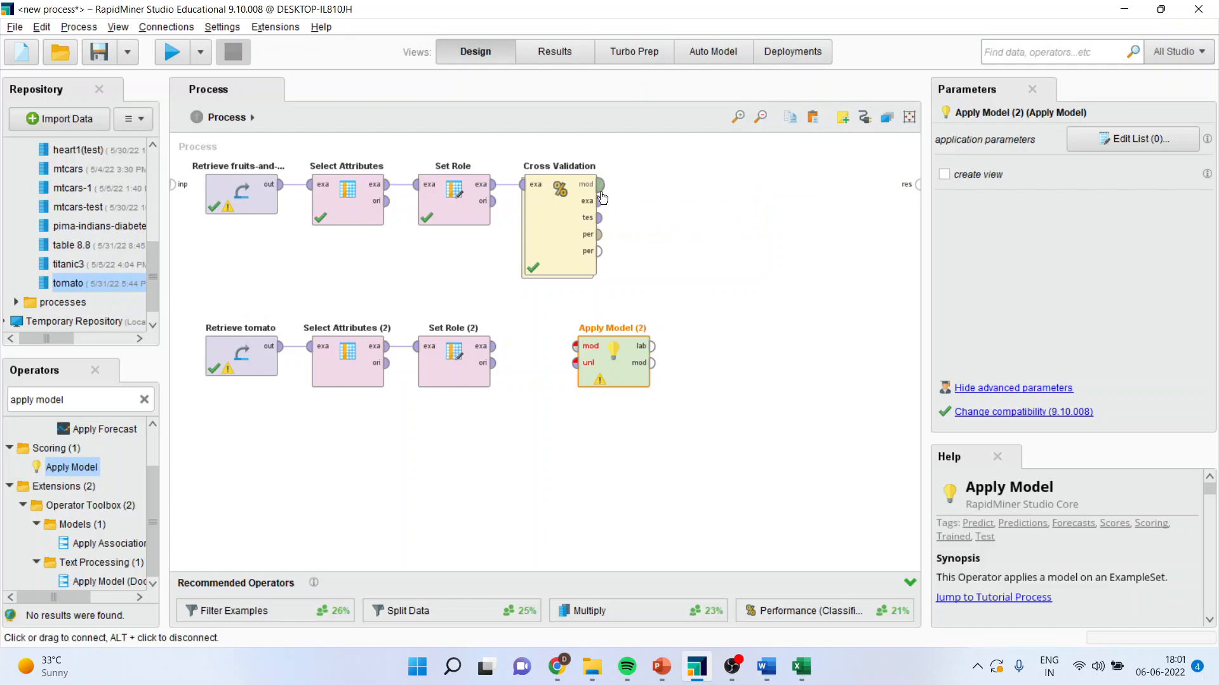
{"action": "left_click", "coordinate": [558, 225]}
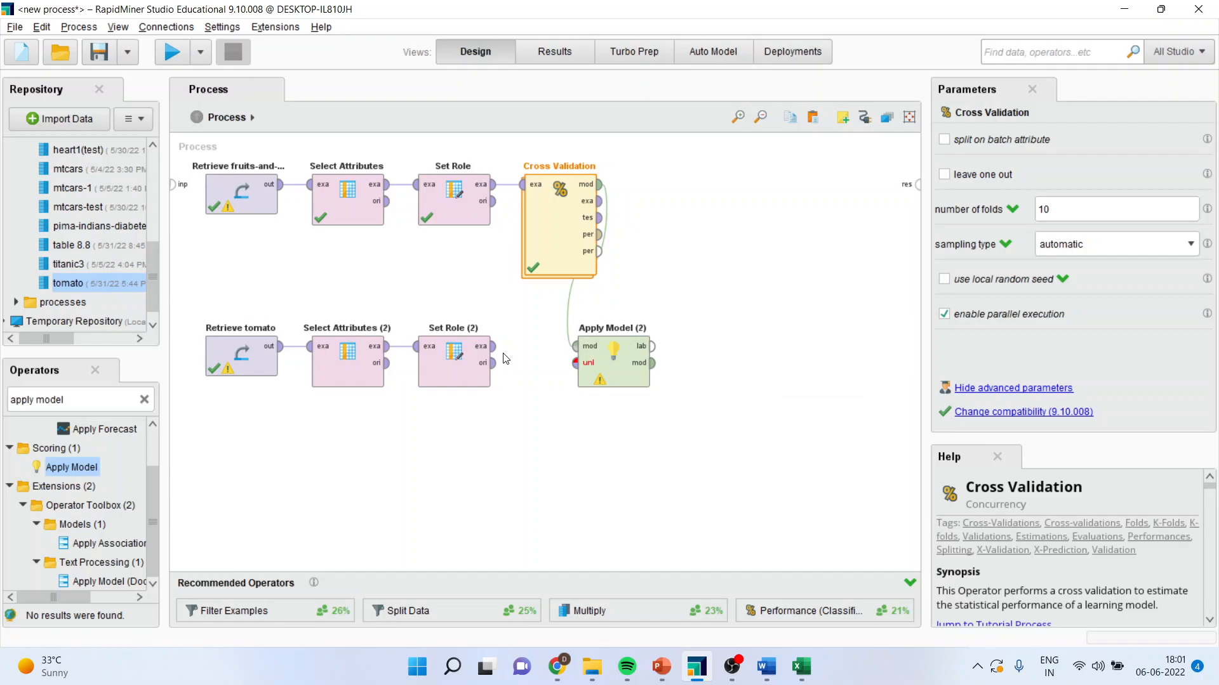
{"action": "left_click", "coordinate": [454, 361]}
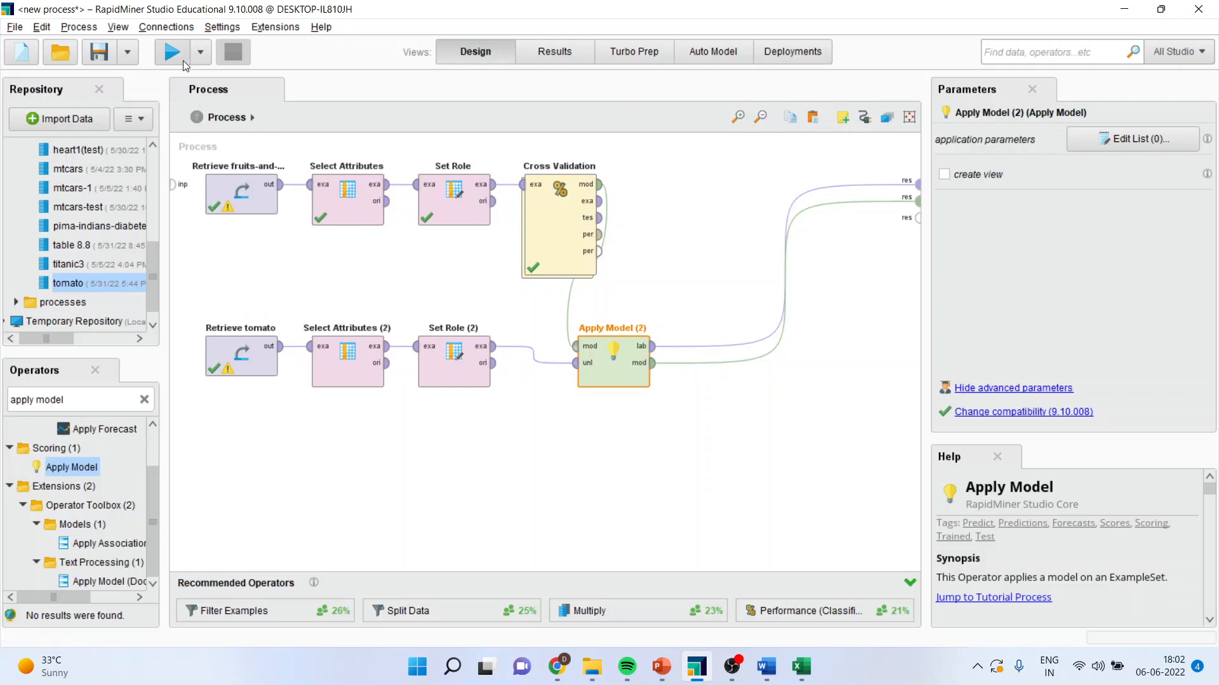
- Run the process, see the tomato predicted as fruit at 0.800, then return to PowerPoint
{"action": "left_click", "coordinate": [172, 52]}
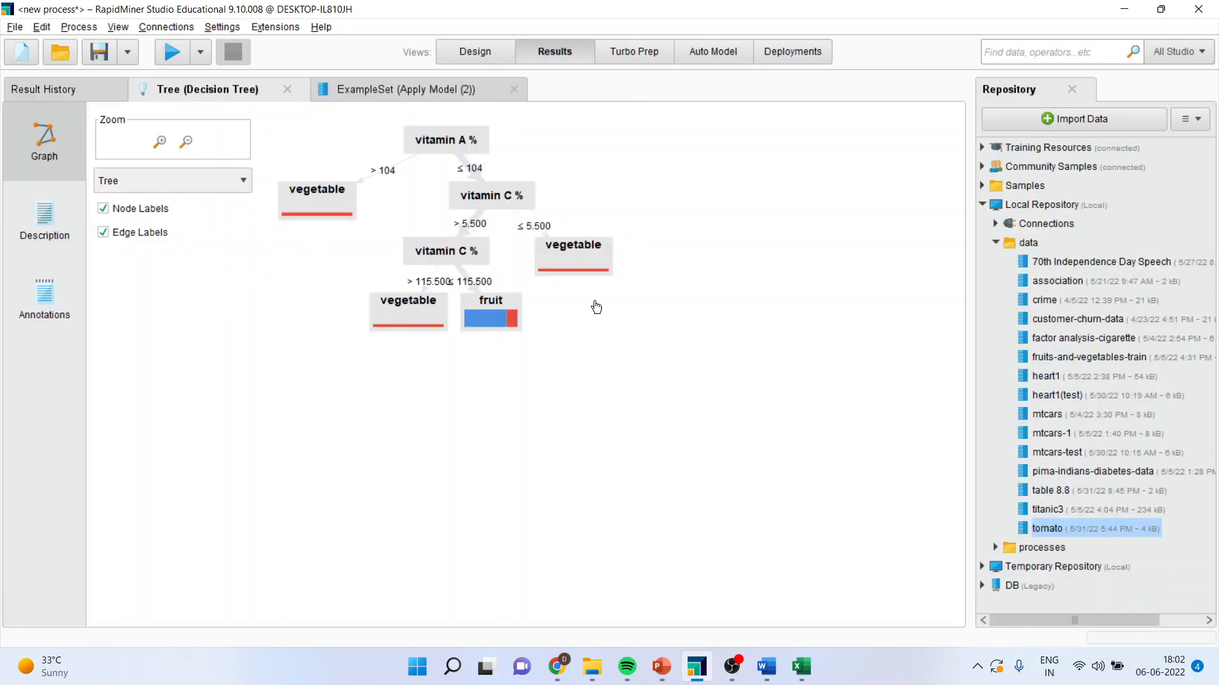
{"action": "mouse_move", "coordinate": [595, 358]}
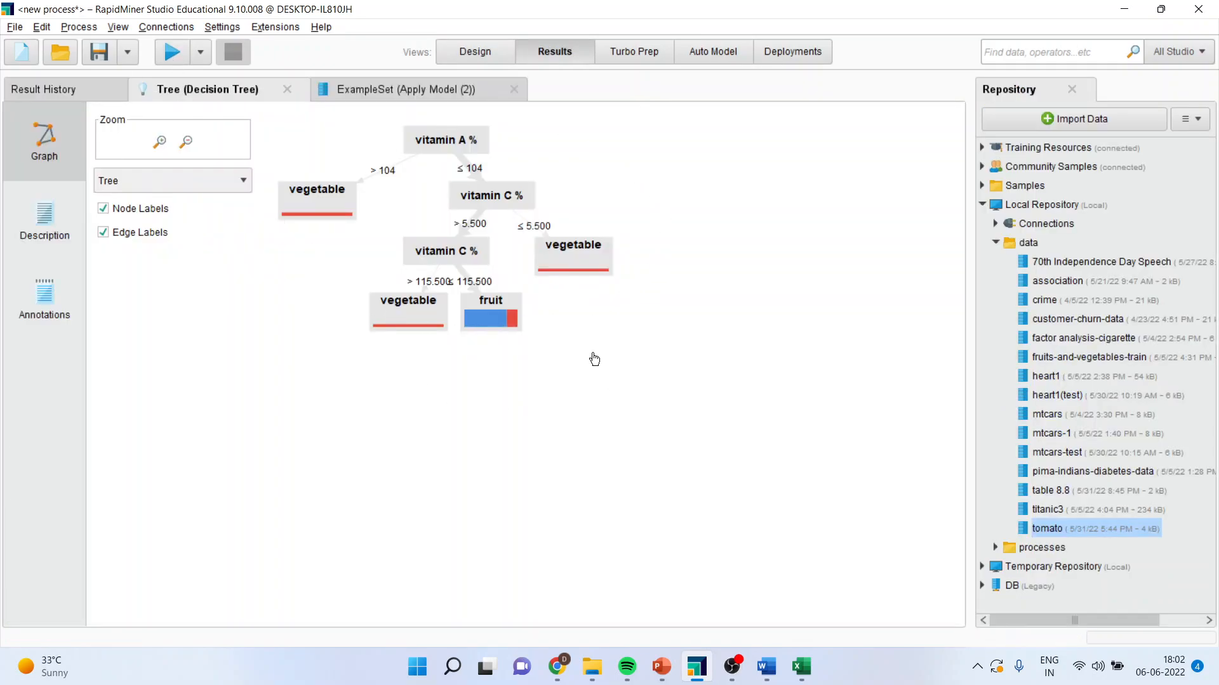
{"action": "left_click", "coordinate": [404, 89]}
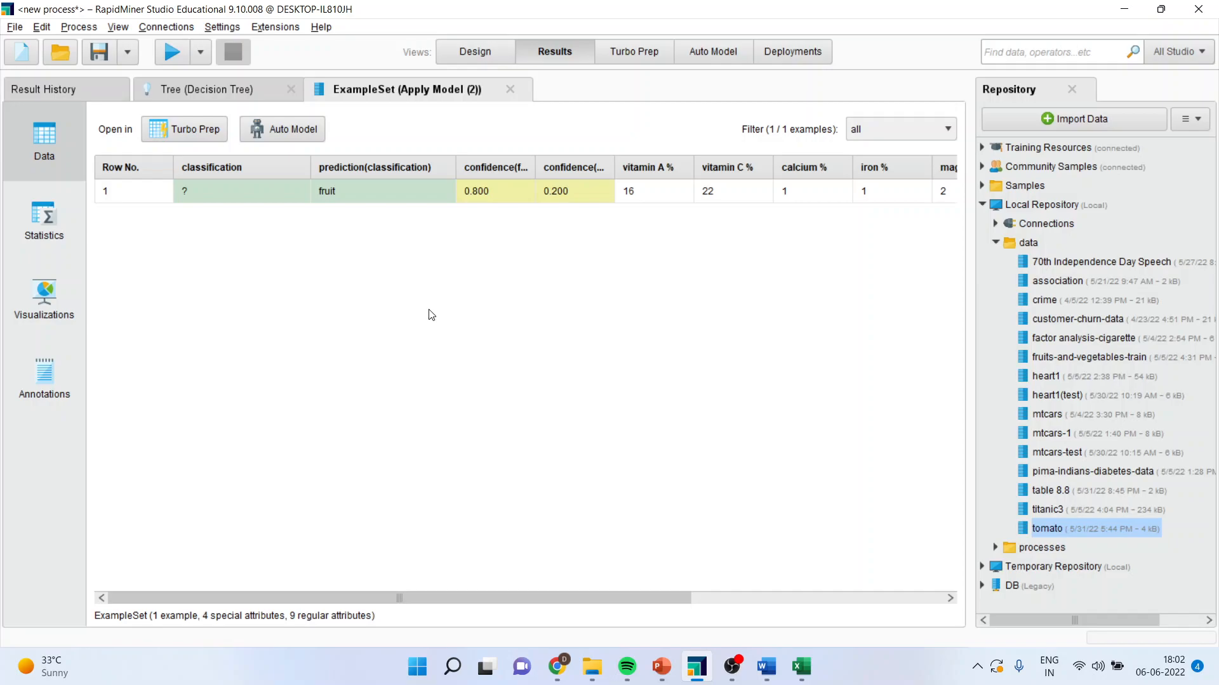
{"action": "mouse_move", "coordinate": [660, 667]}
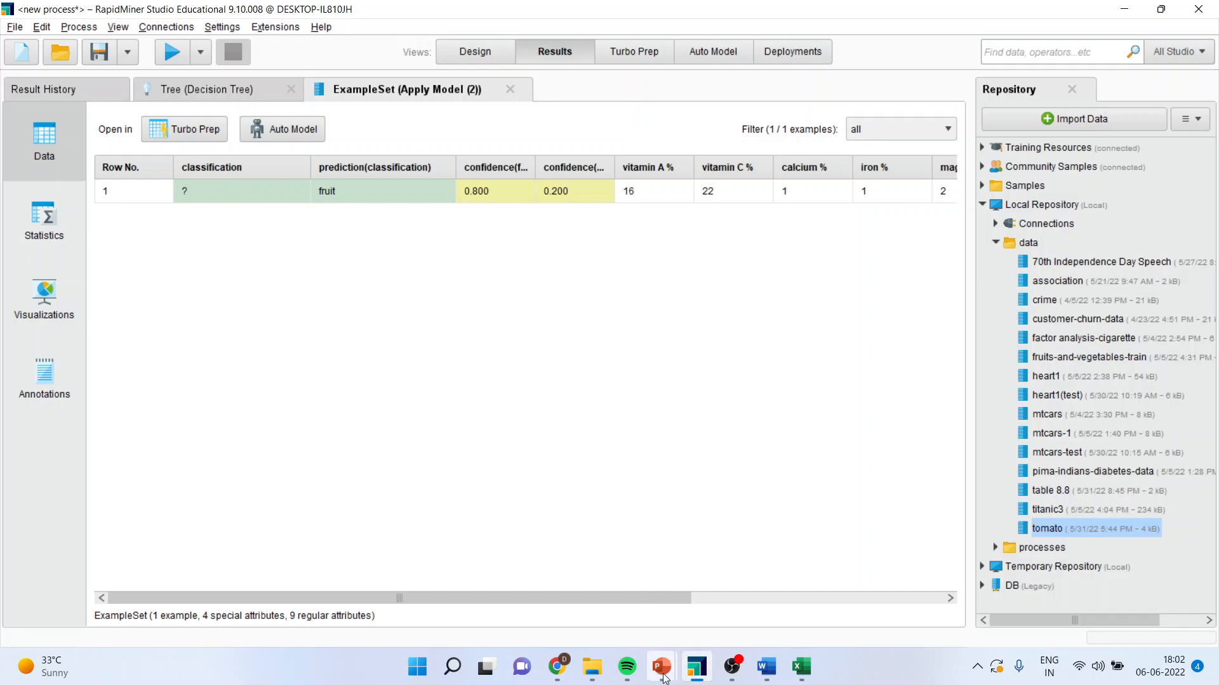
{"action": "left_click", "coordinate": [660, 667]}
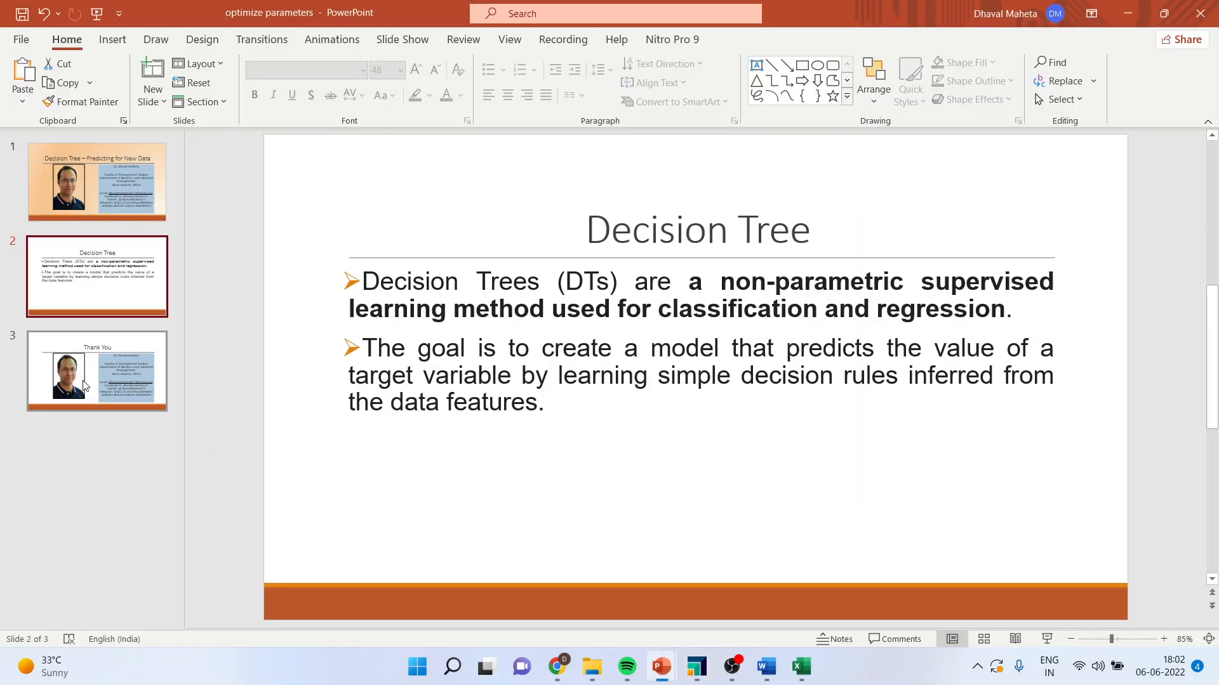